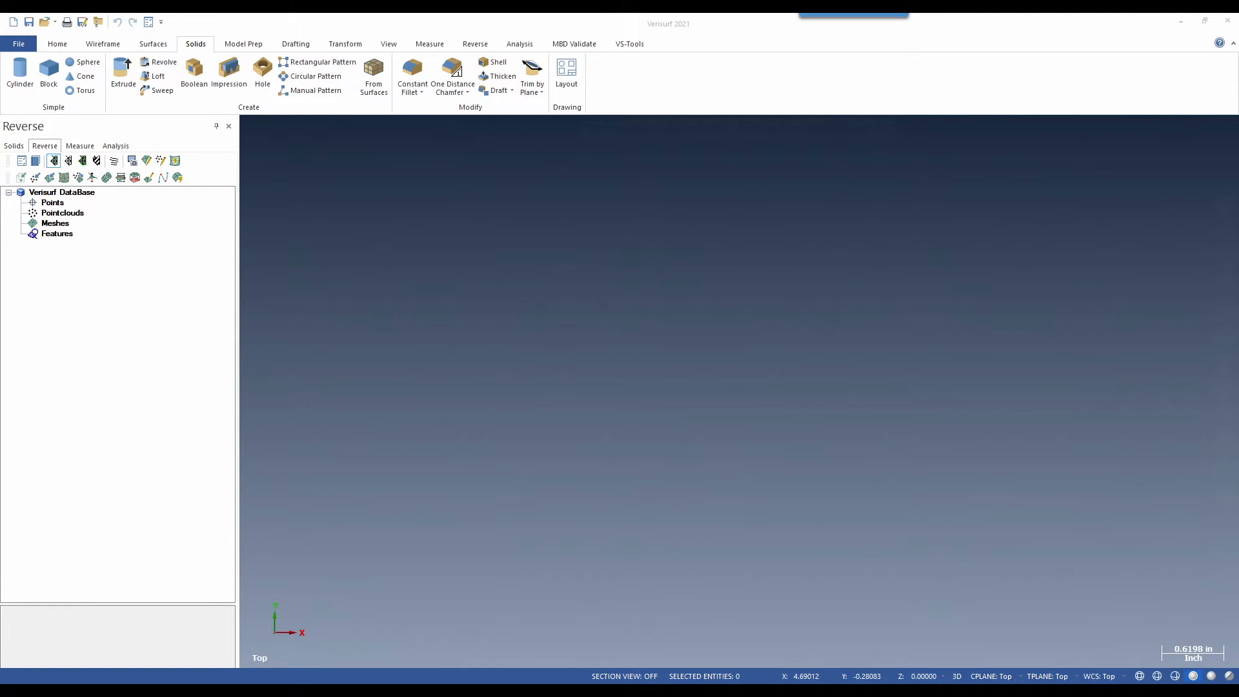
mouse_move(684, 495)
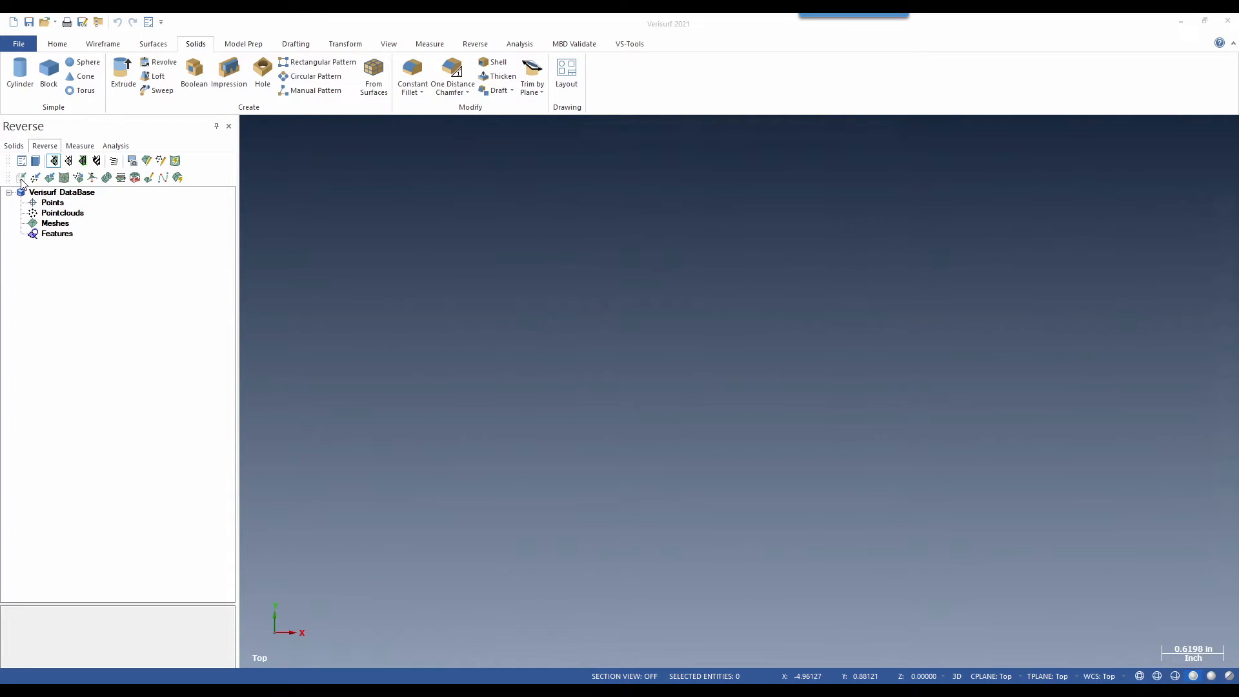
Import the Rod_3.stl connecting rod mesh from Downloads into the scene
click(21, 178)
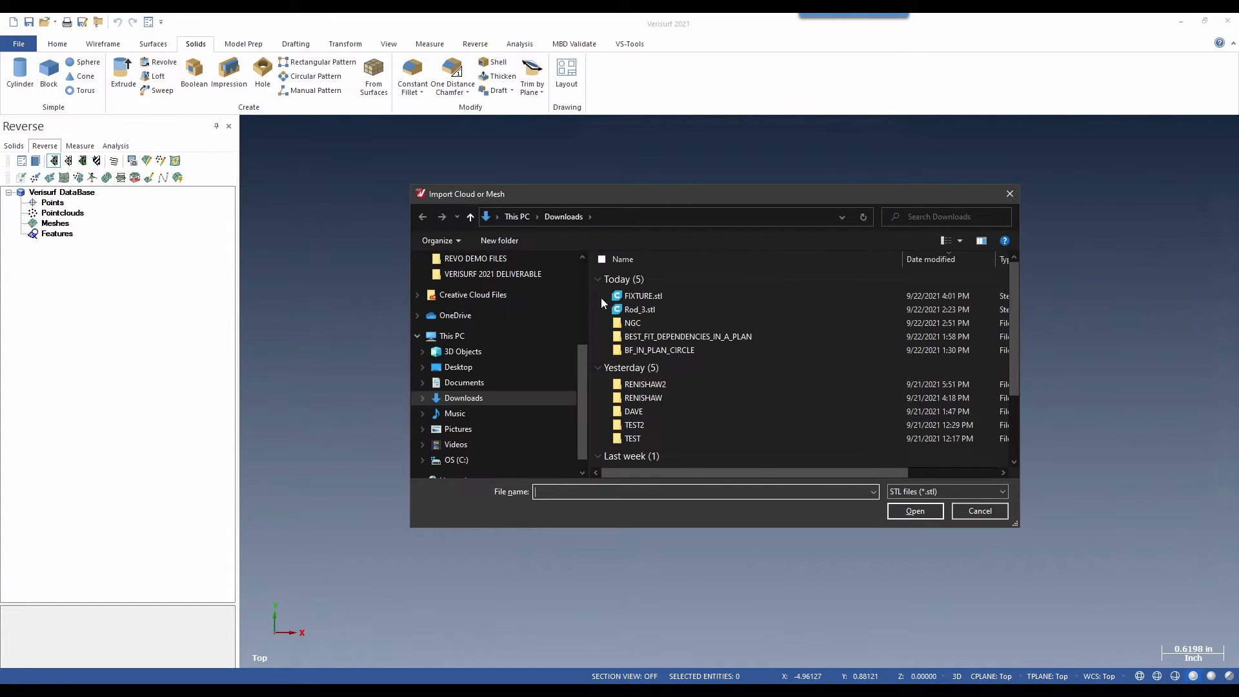
click(979, 511)
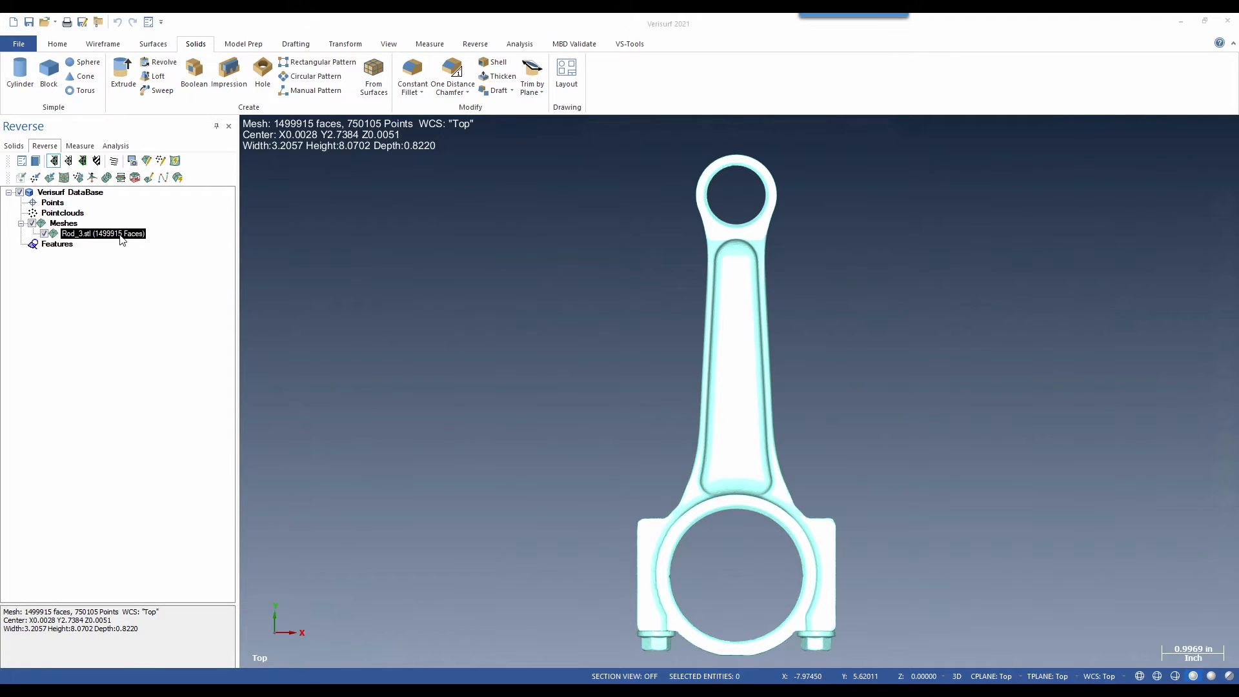
mouse_move(122, 177)
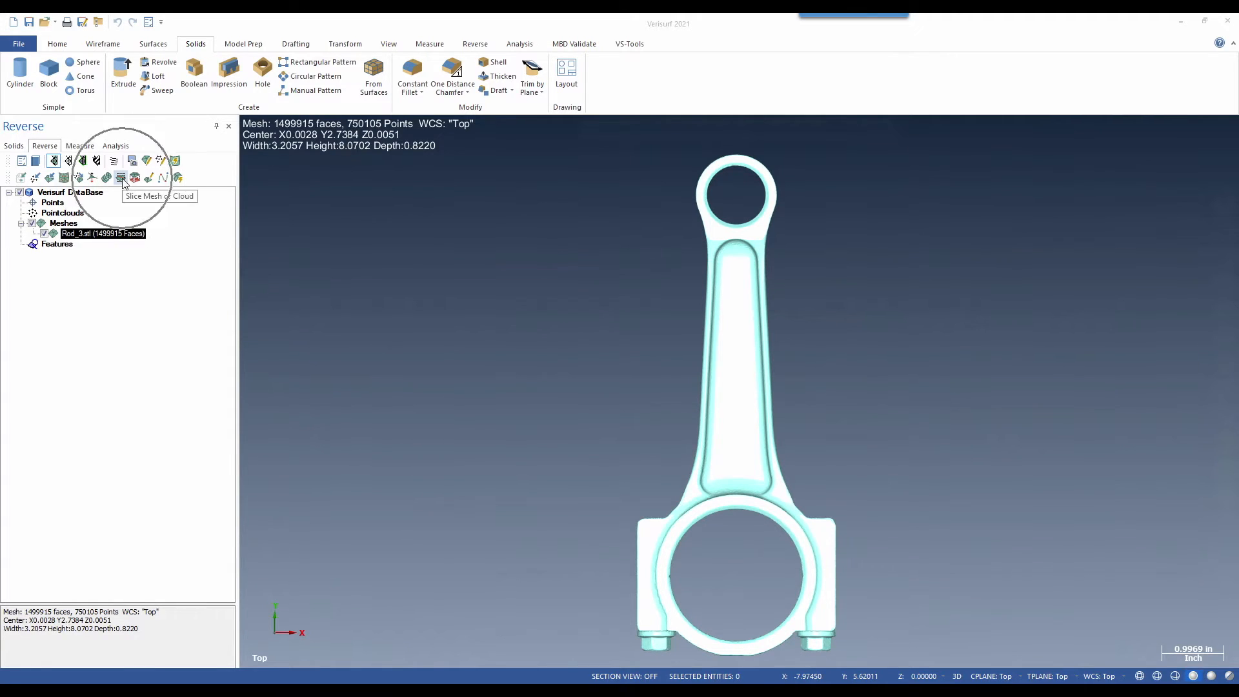
Slice the rod mesh along Z into outline splines and hide the mesh
click(121, 176)
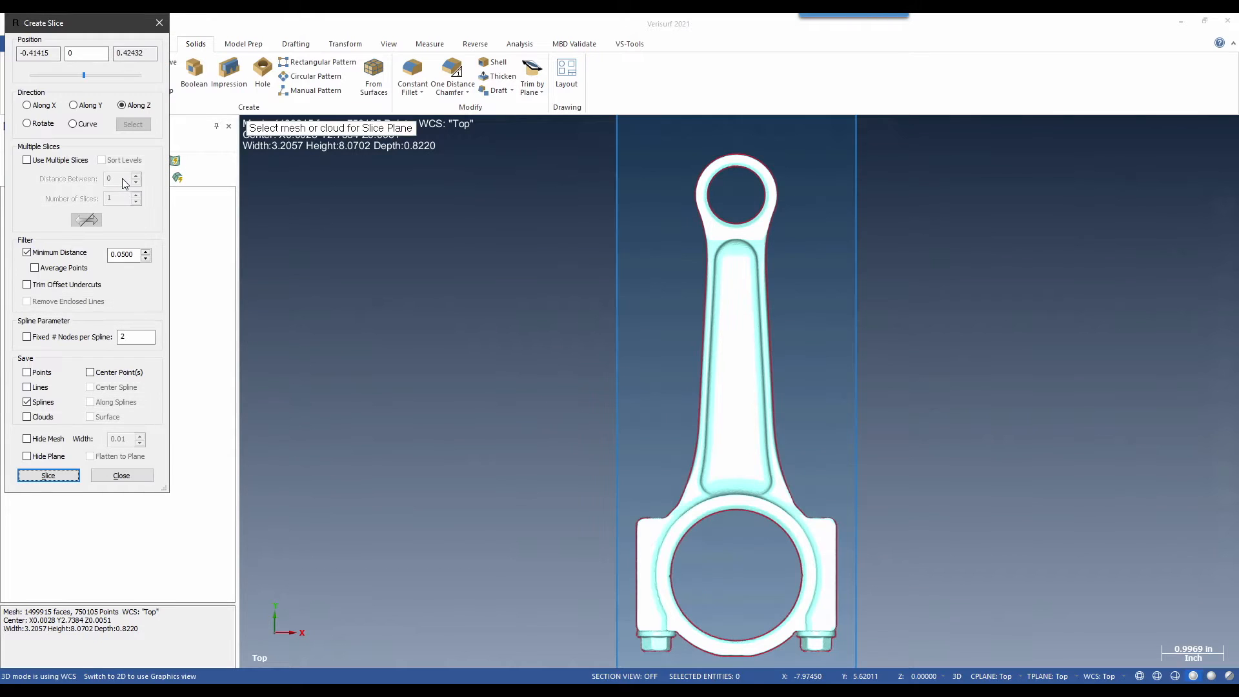
click(85, 53)
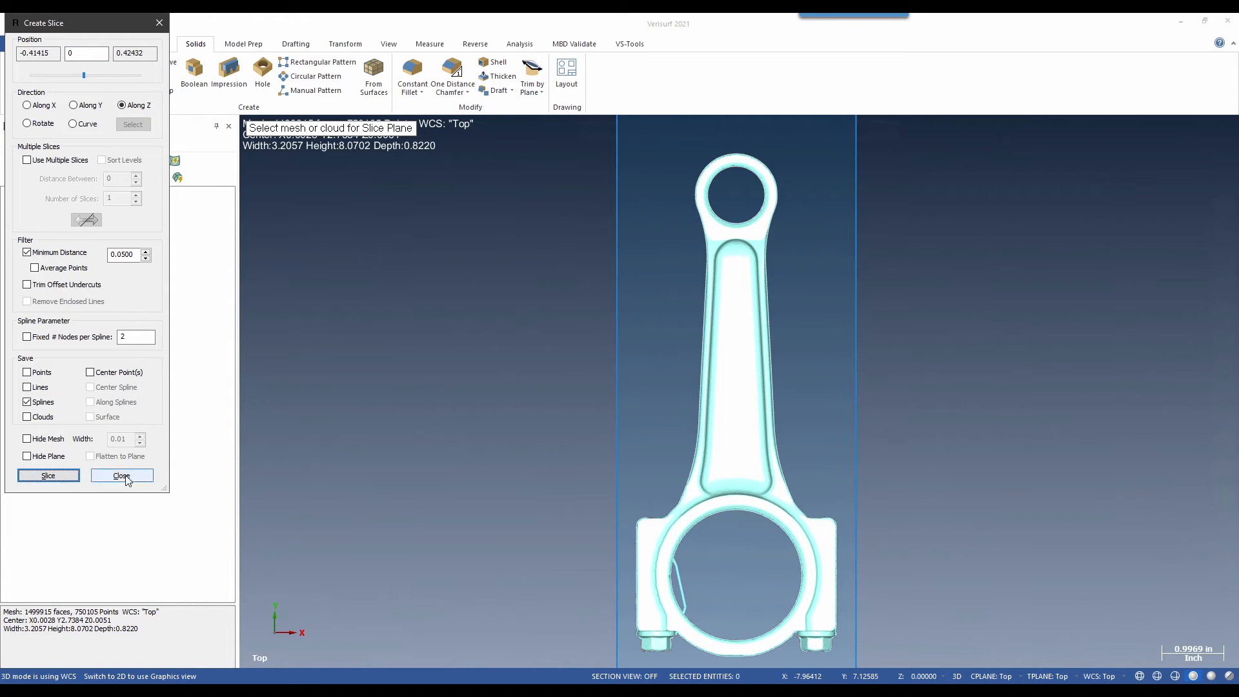
click(121, 475)
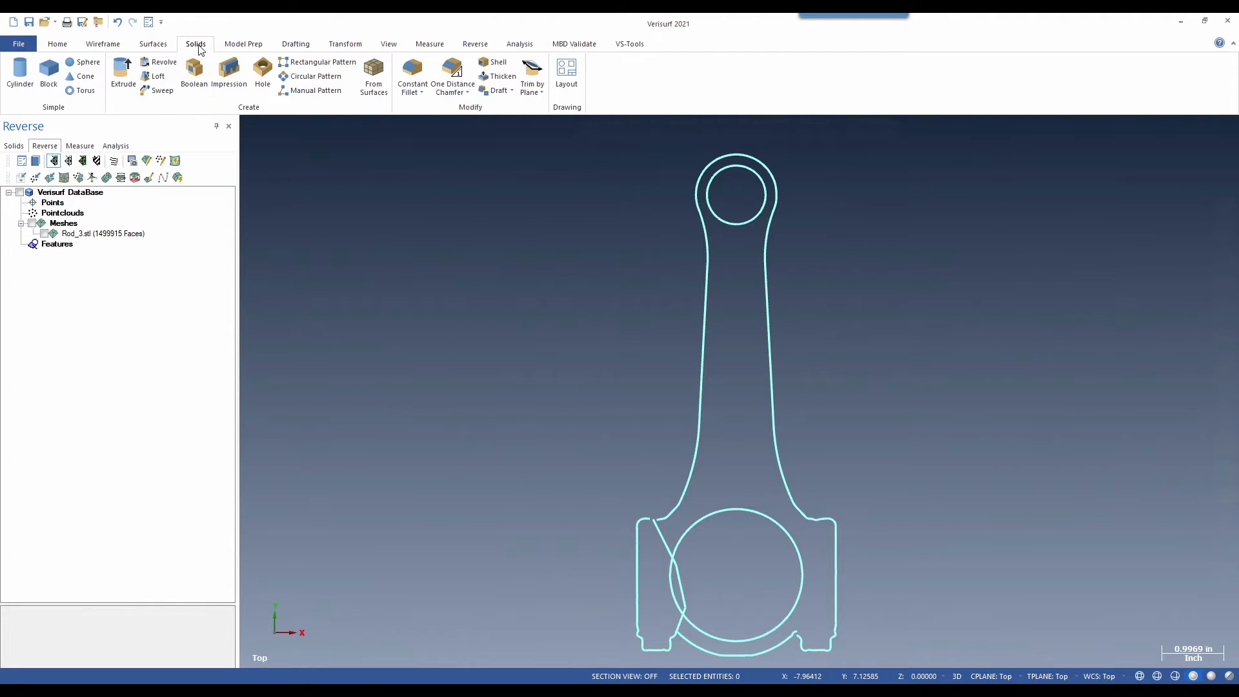
mouse_move(47, 71)
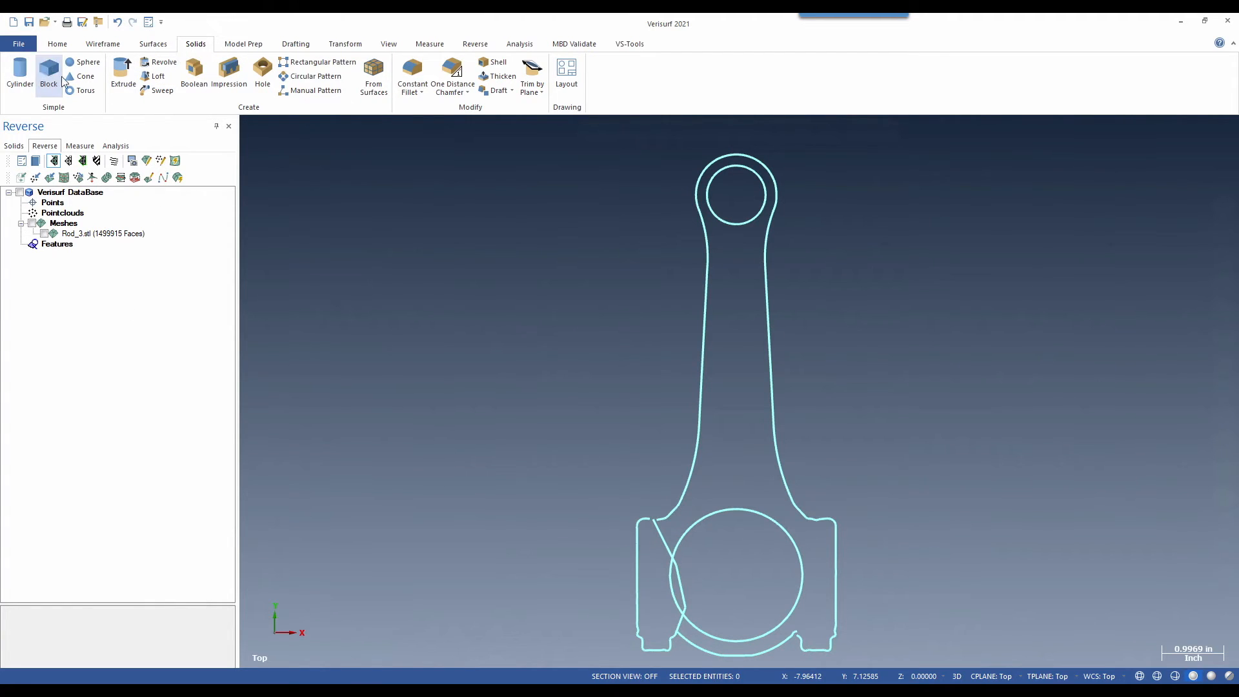
Create a 4.375 by 3.0625 solid block with -1.0 height over the shank outline
click(48, 71)
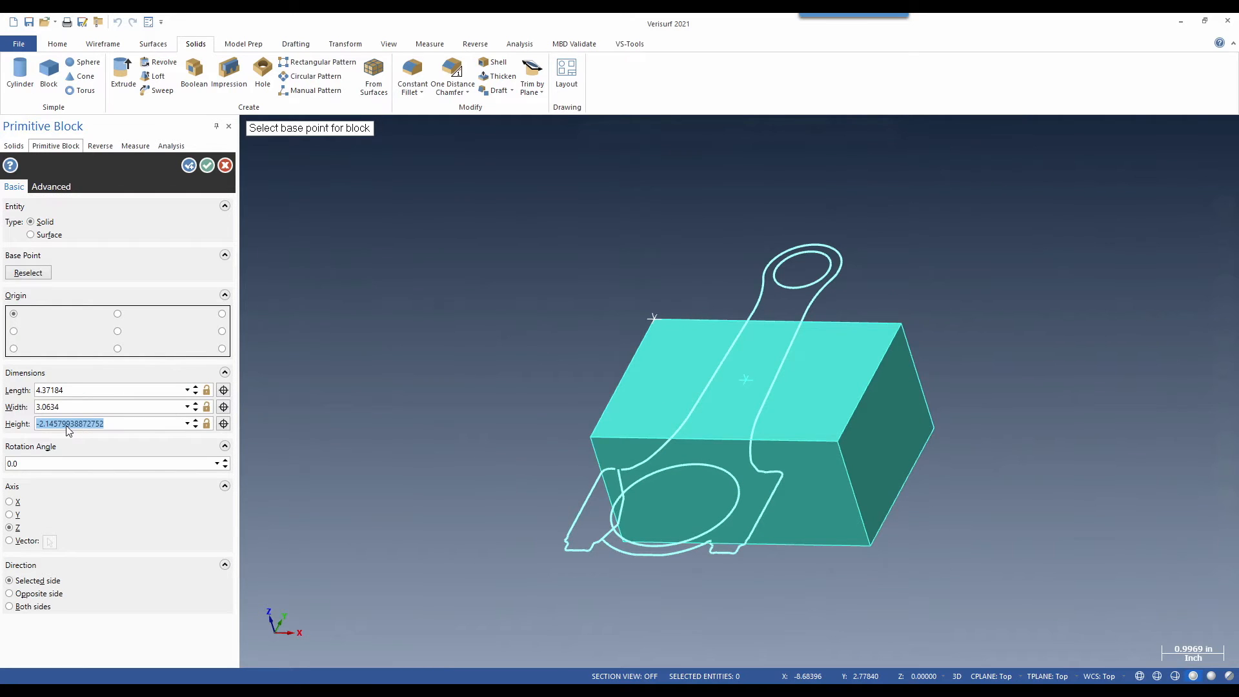
text(-1.0)
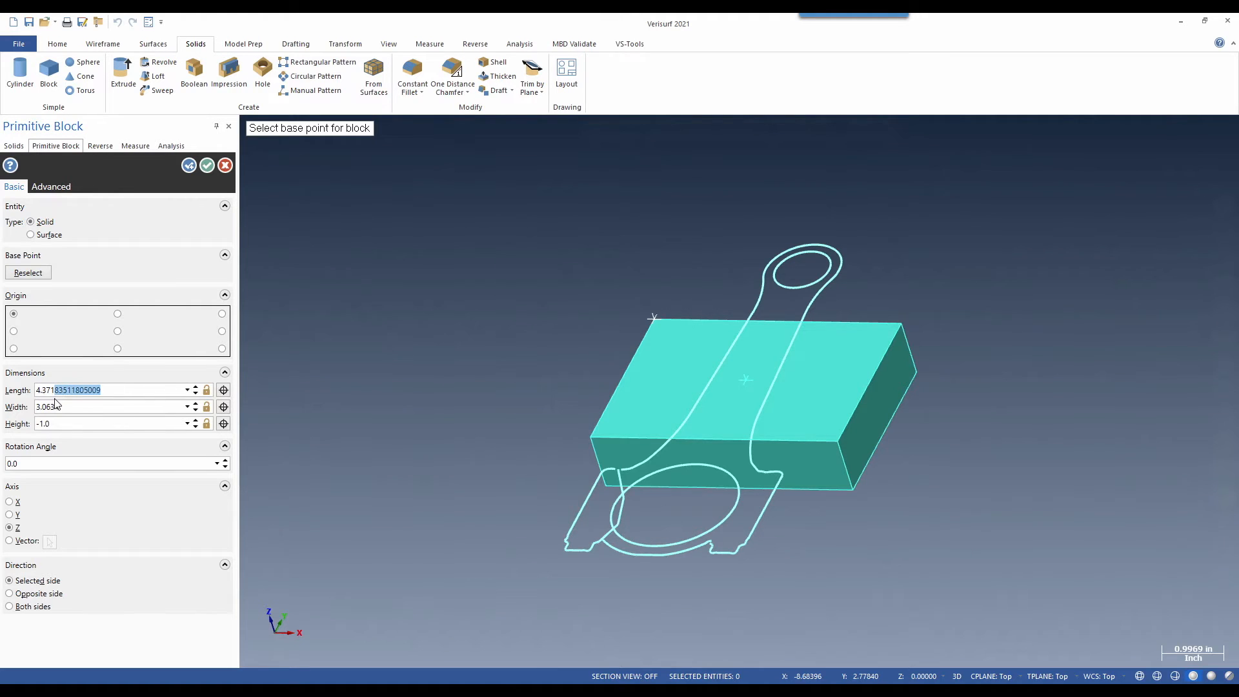
mouse_move(63, 390)
text(4.375)
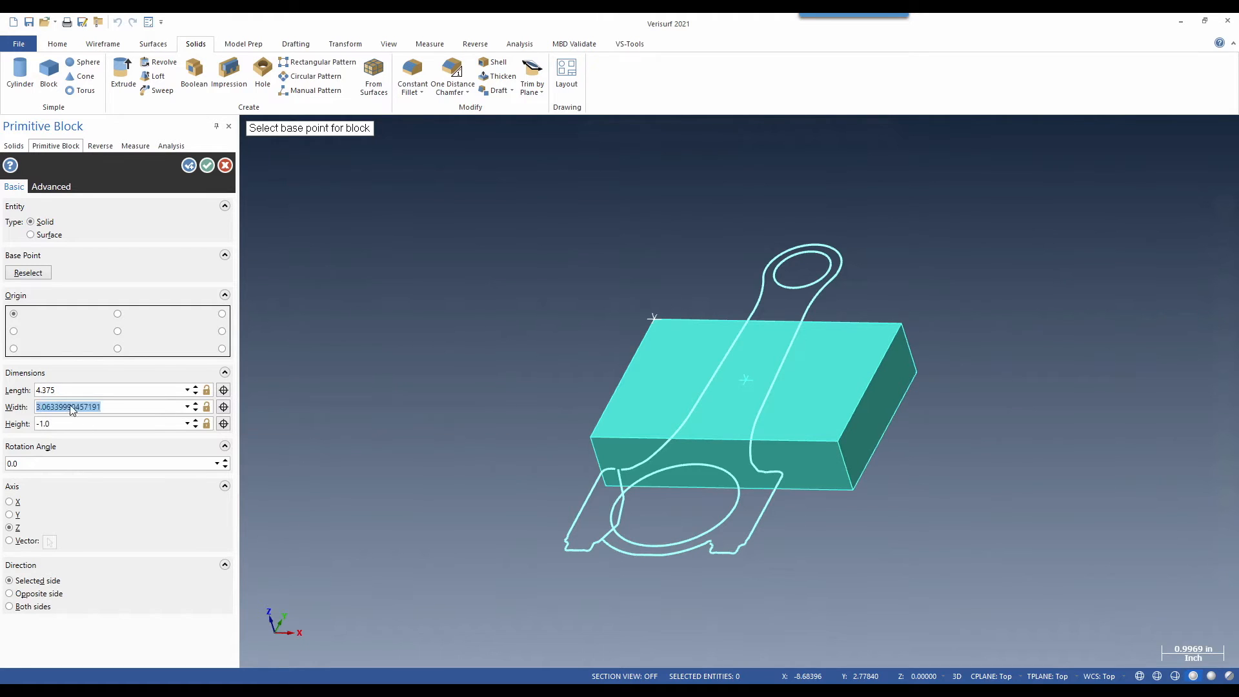
text(3.0625)
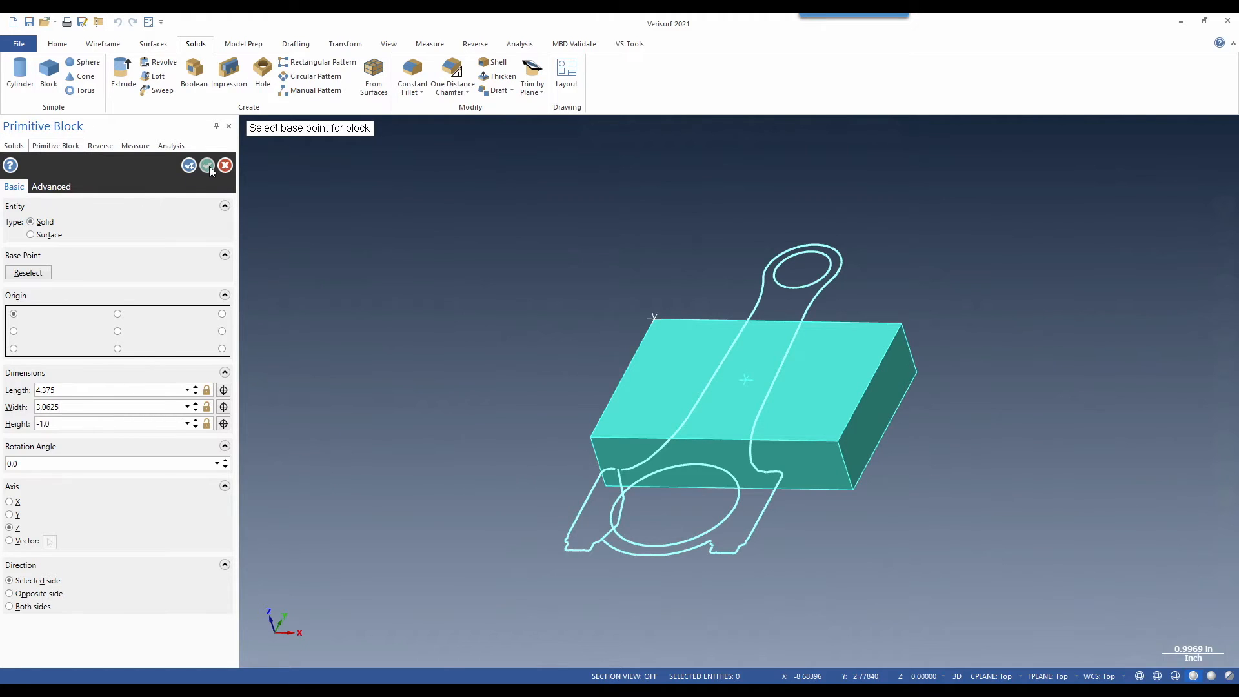
right_click(744, 380)
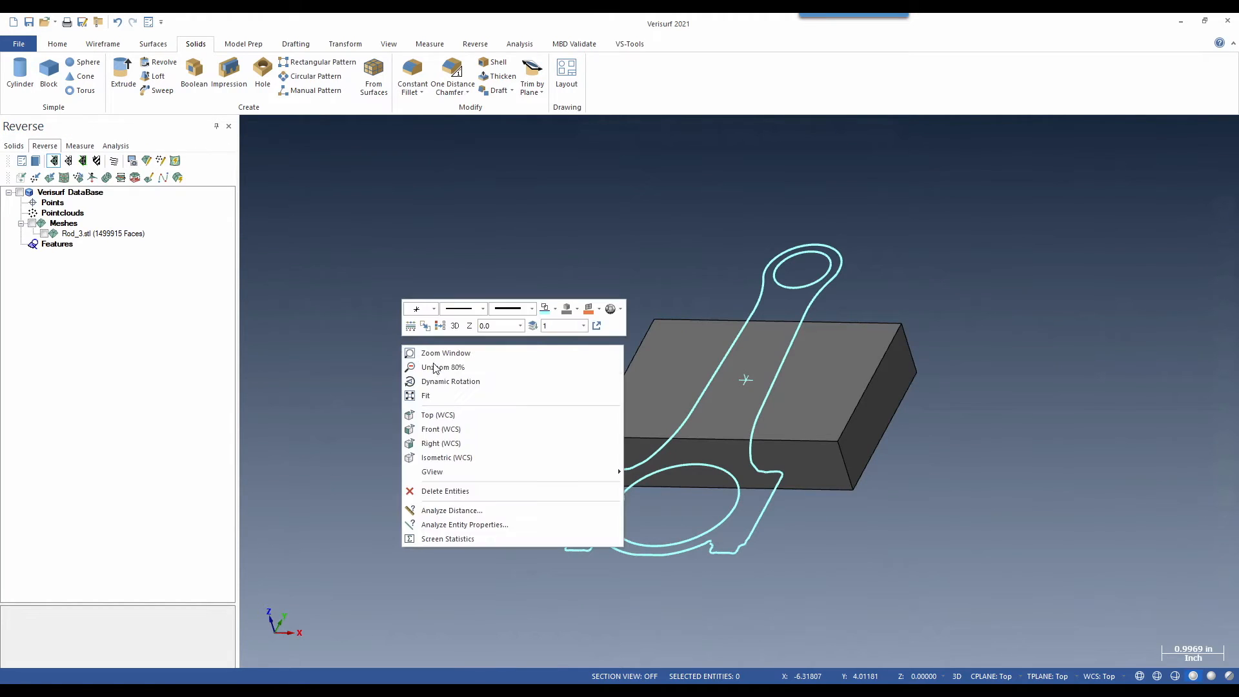
From Top view, draw two horizontal cutting lines across the rod shank
click(438, 414)
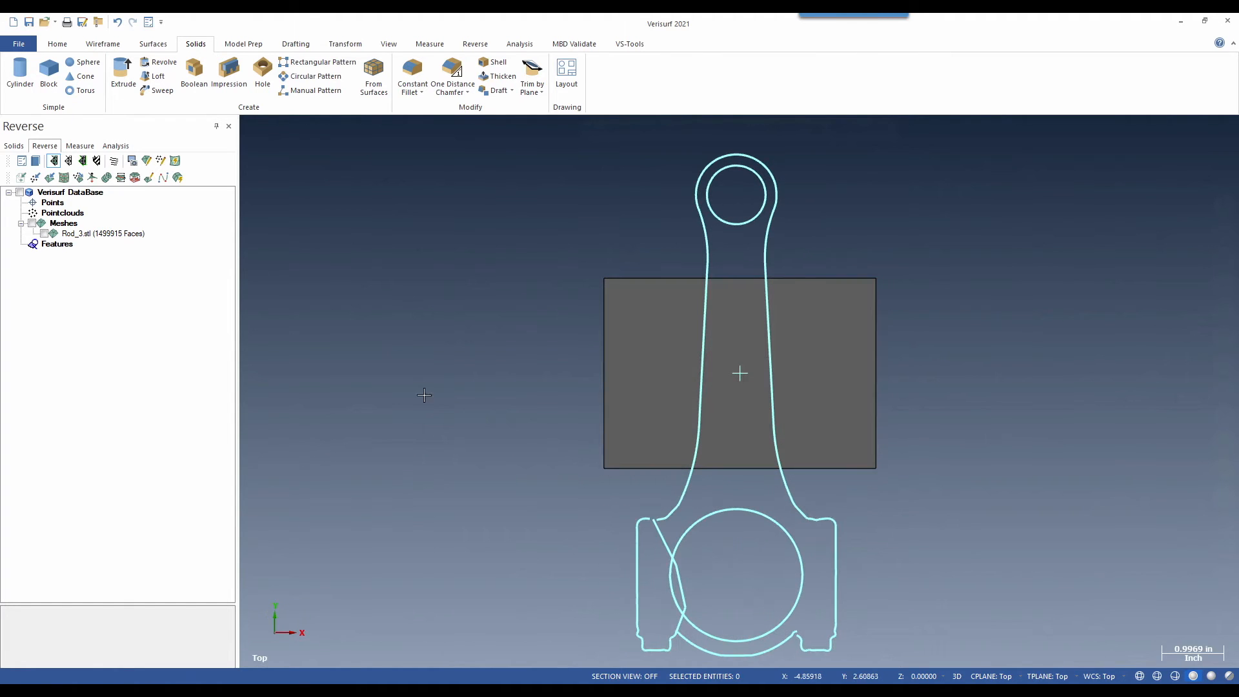
click(102, 44)
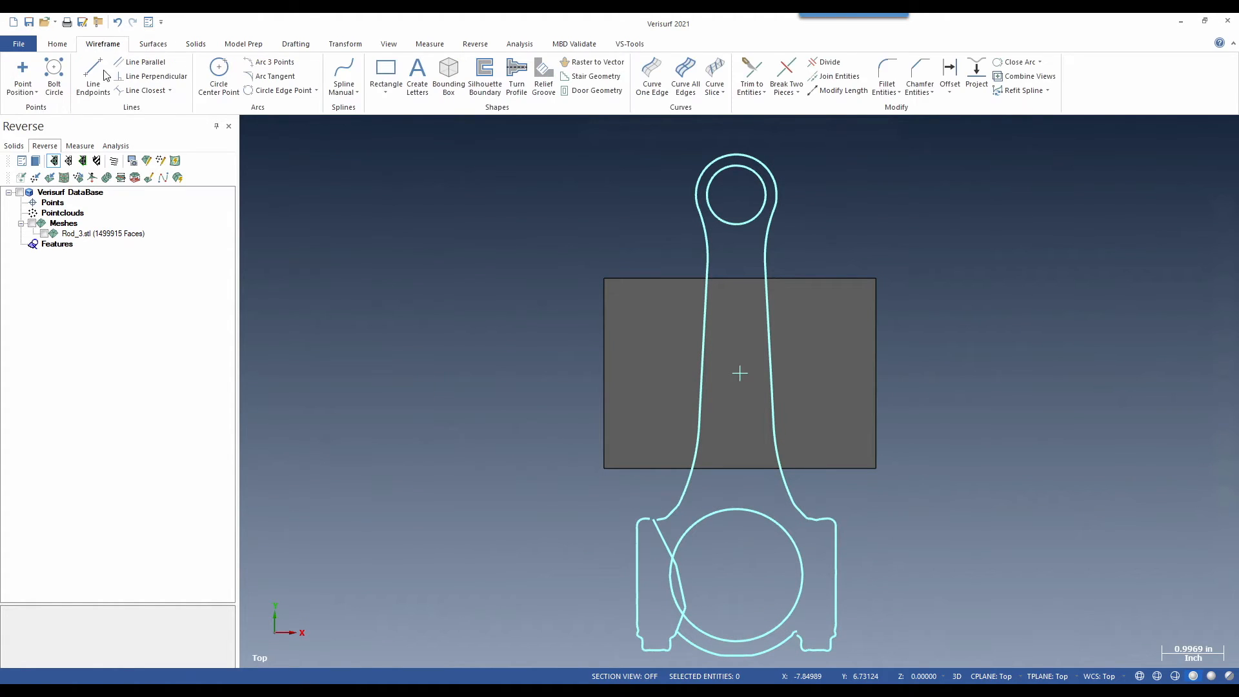
click(93, 76)
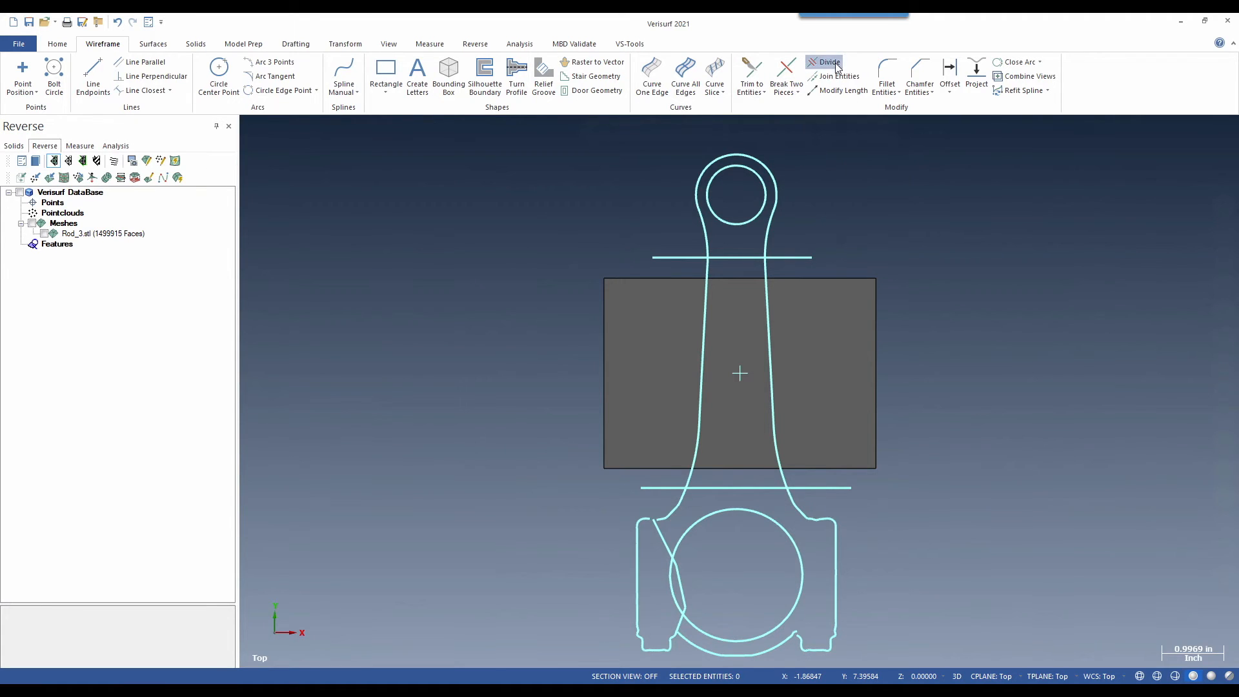
Divide the outline at the lines, trimming away the leftover end pieces to leave the shank profile
click(829, 62)
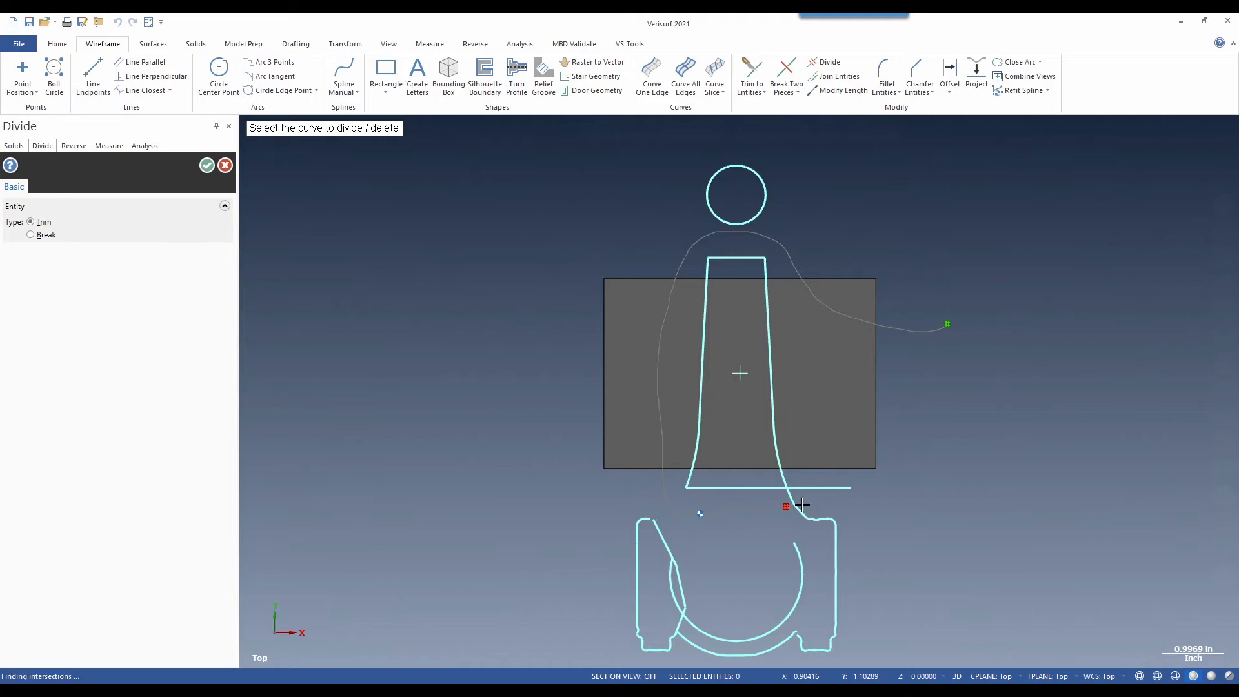
click(802, 505)
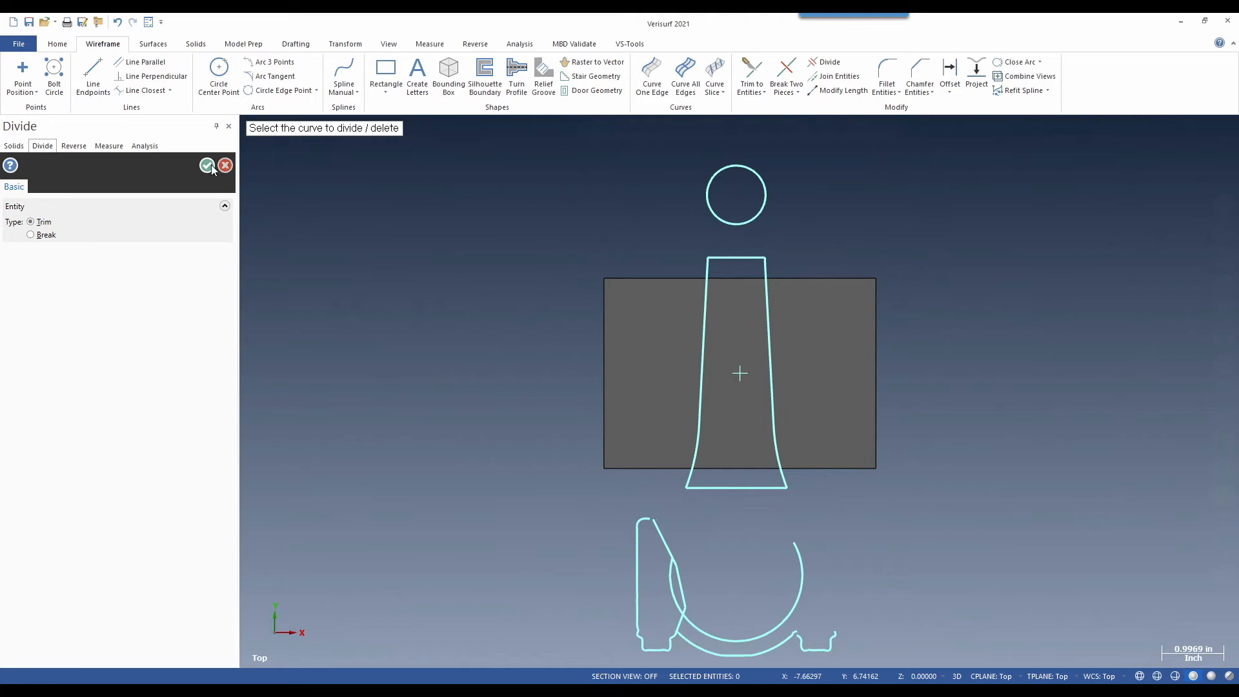
click(206, 165)
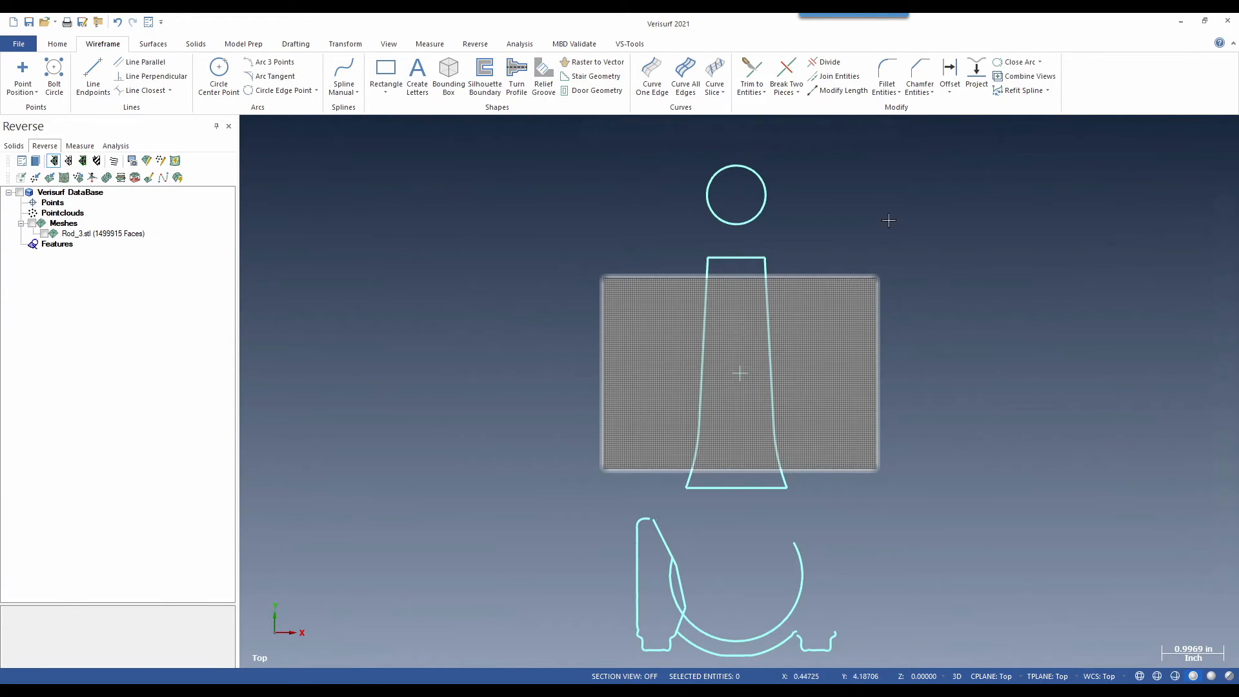
Refit the shank's two tapered side curves as smoother splines
click(1022, 90)
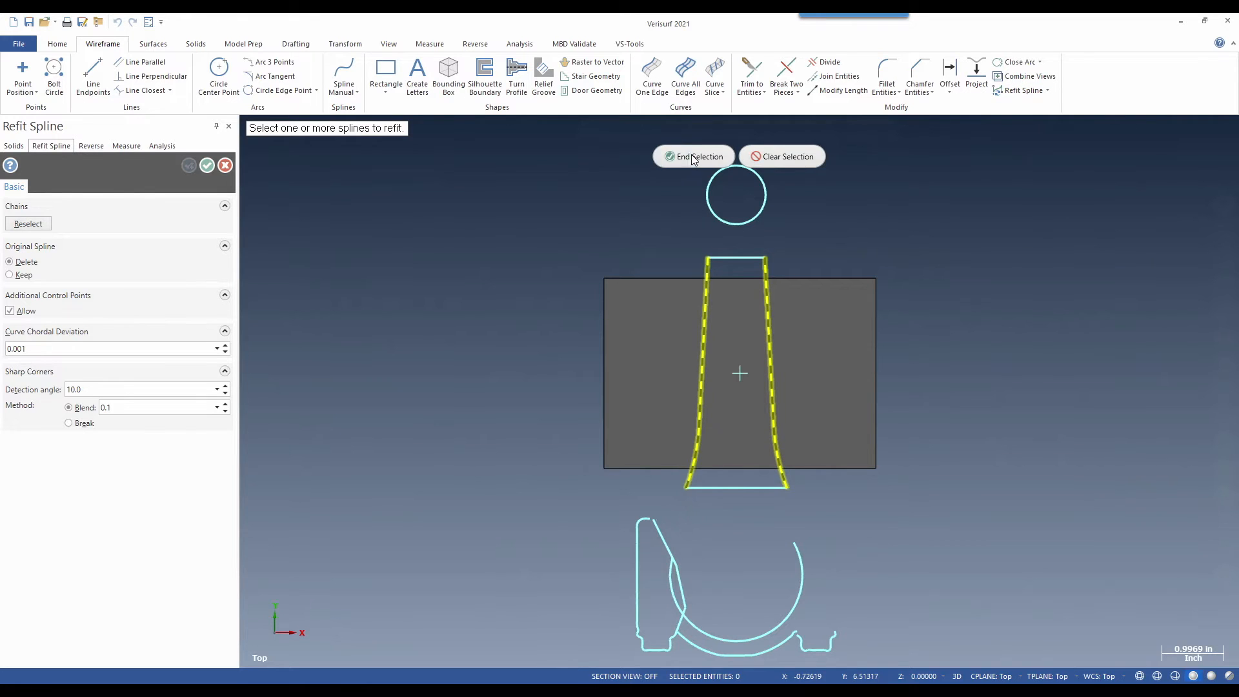
click(694, 156)
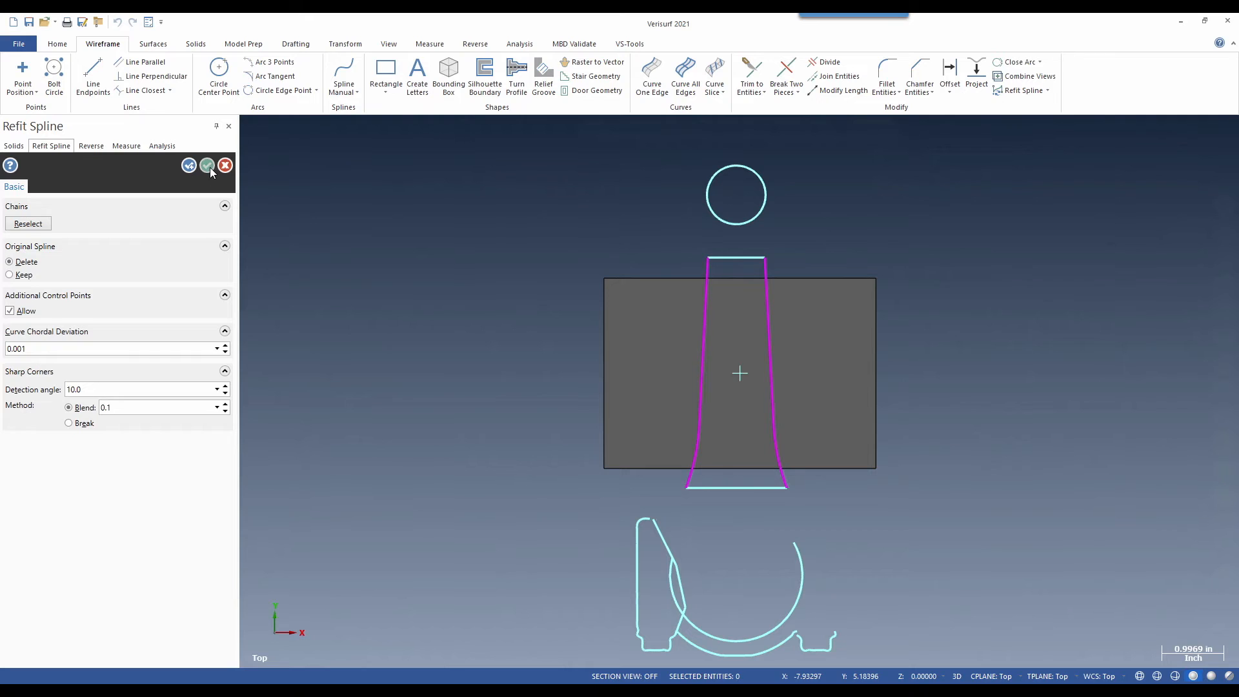
click(206, 165)
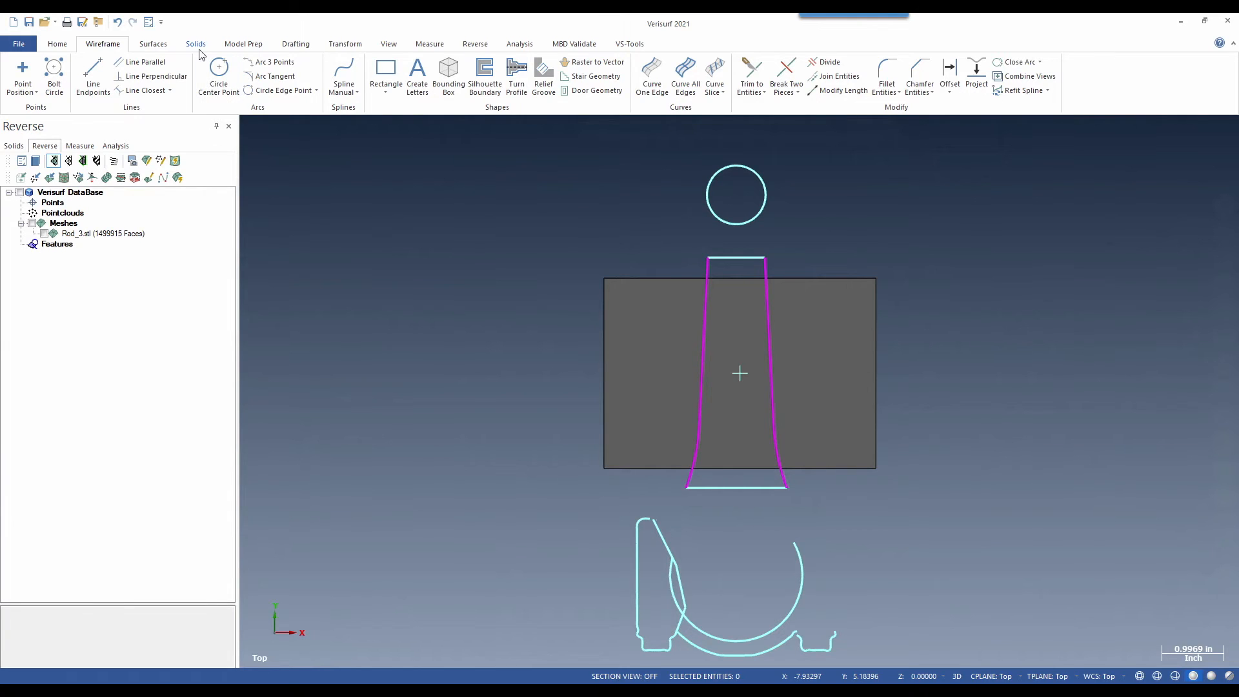
Extrude-cut the pocket outline chain into the block, 0.25 in both directions
click(195, 43)
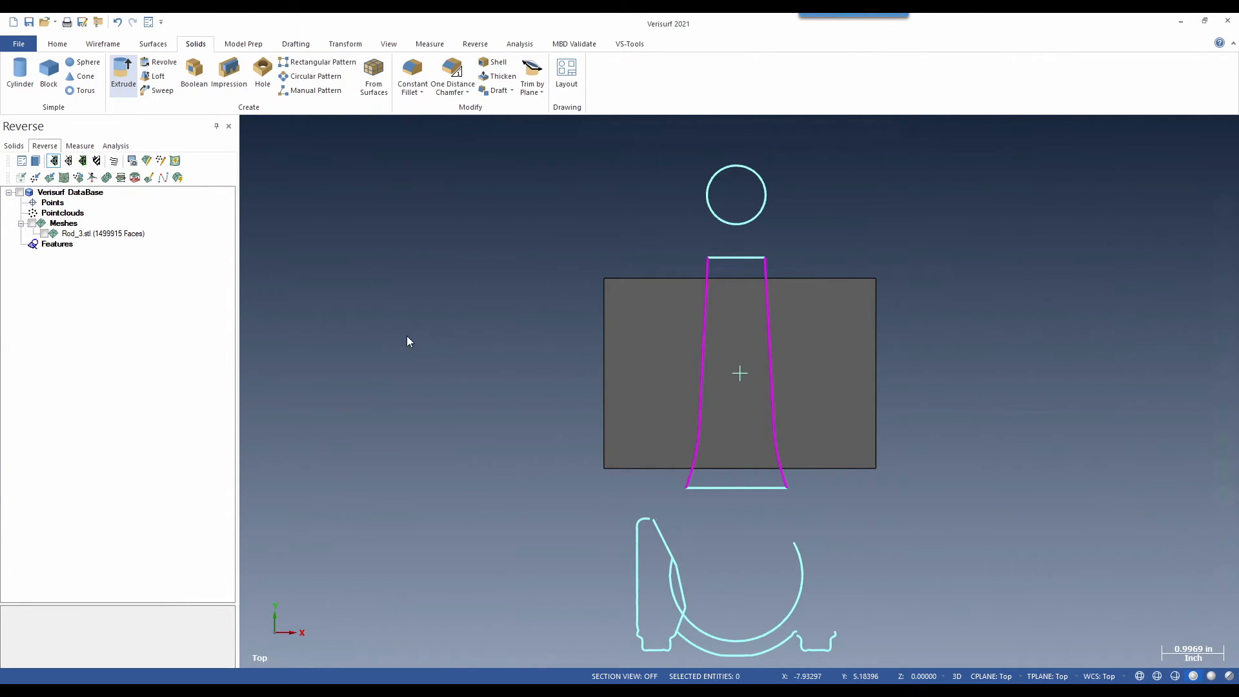
click(124, 71)
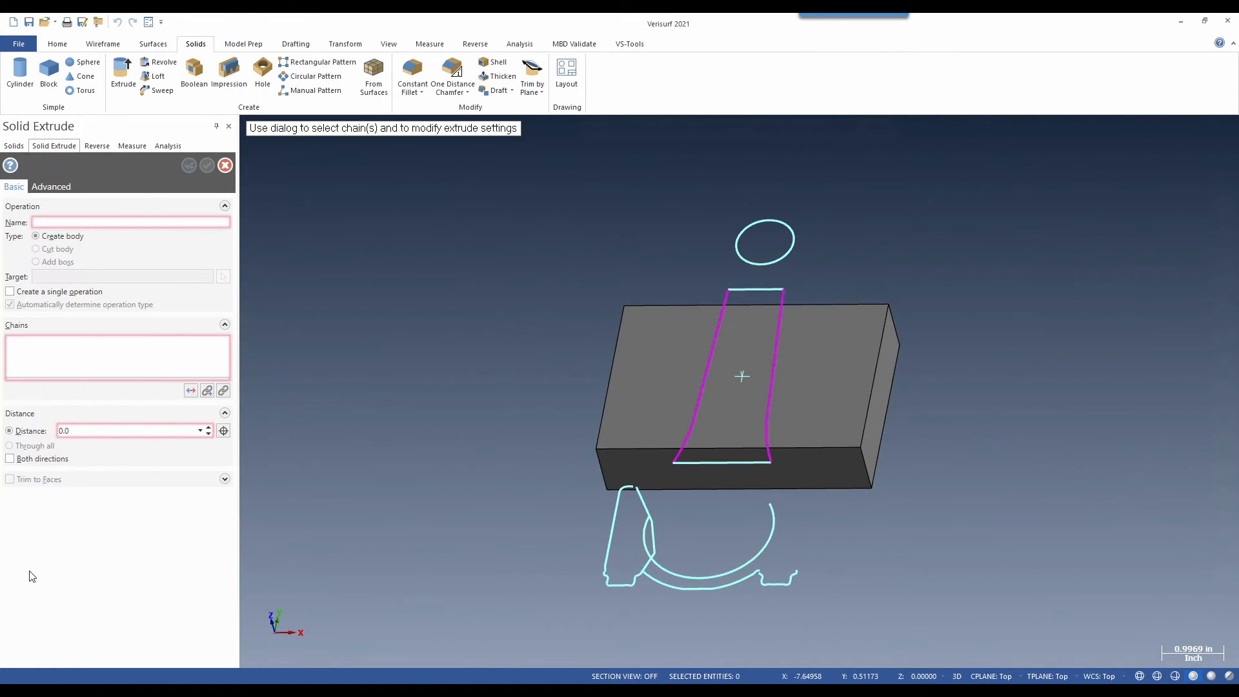
click(719, 372)
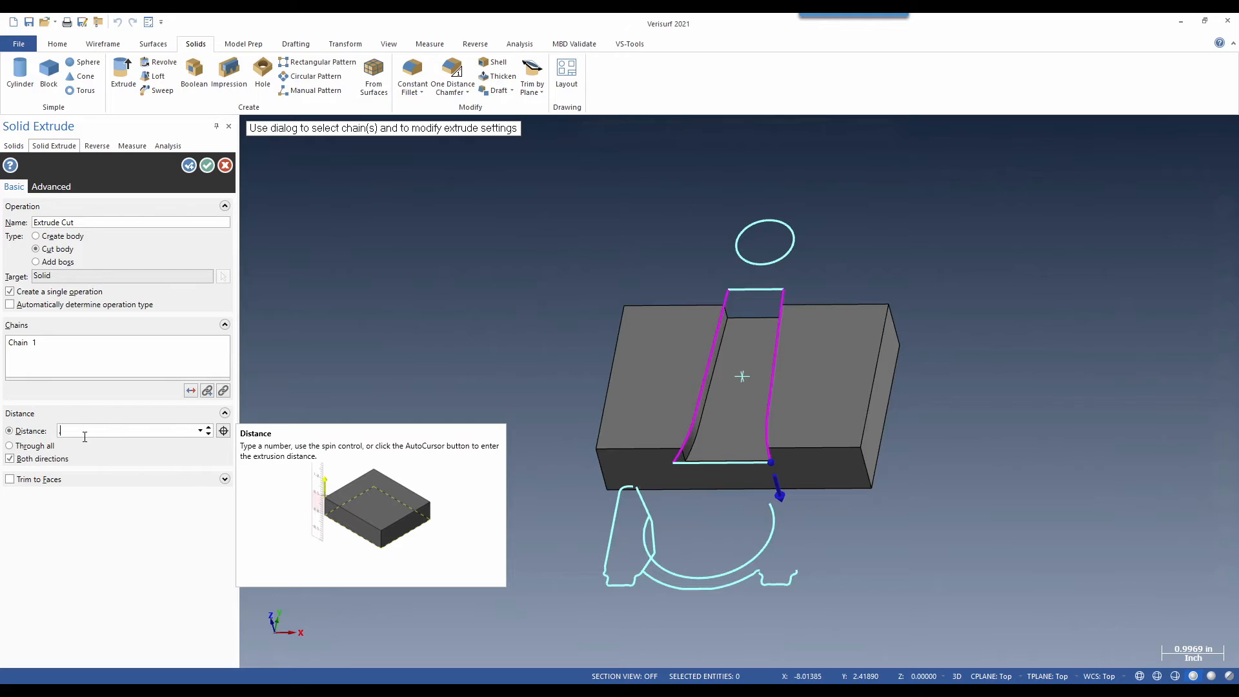
text(0.25)
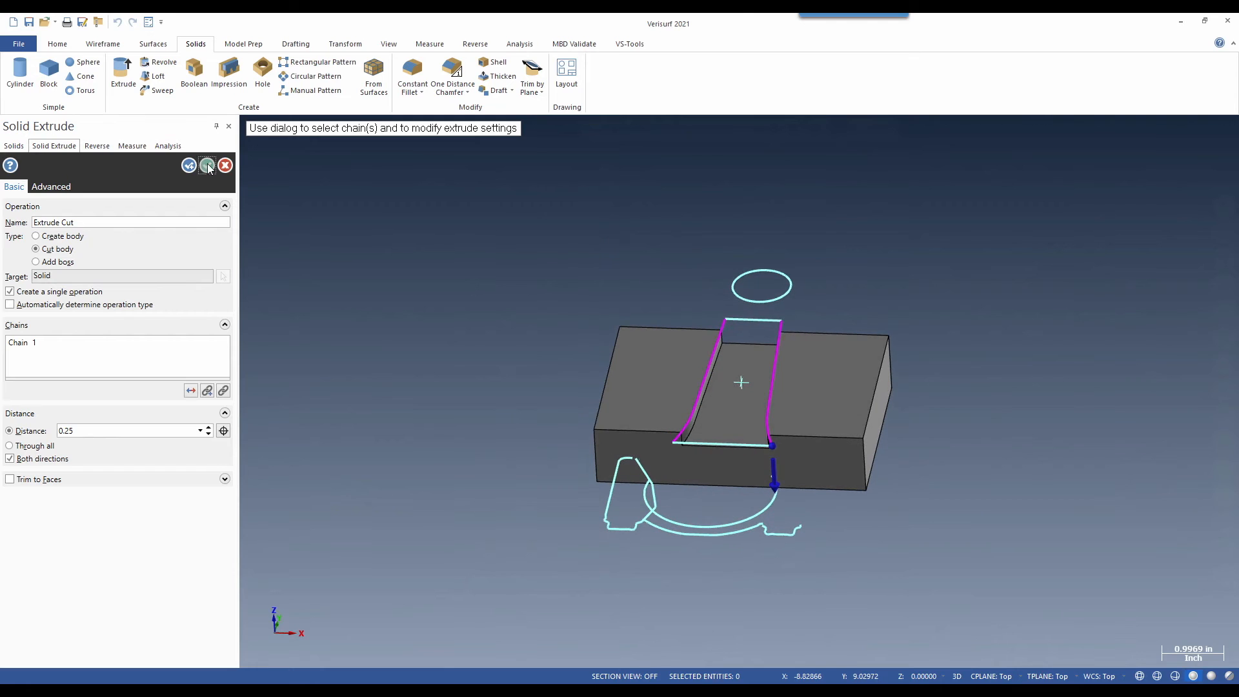
click(207, 165)
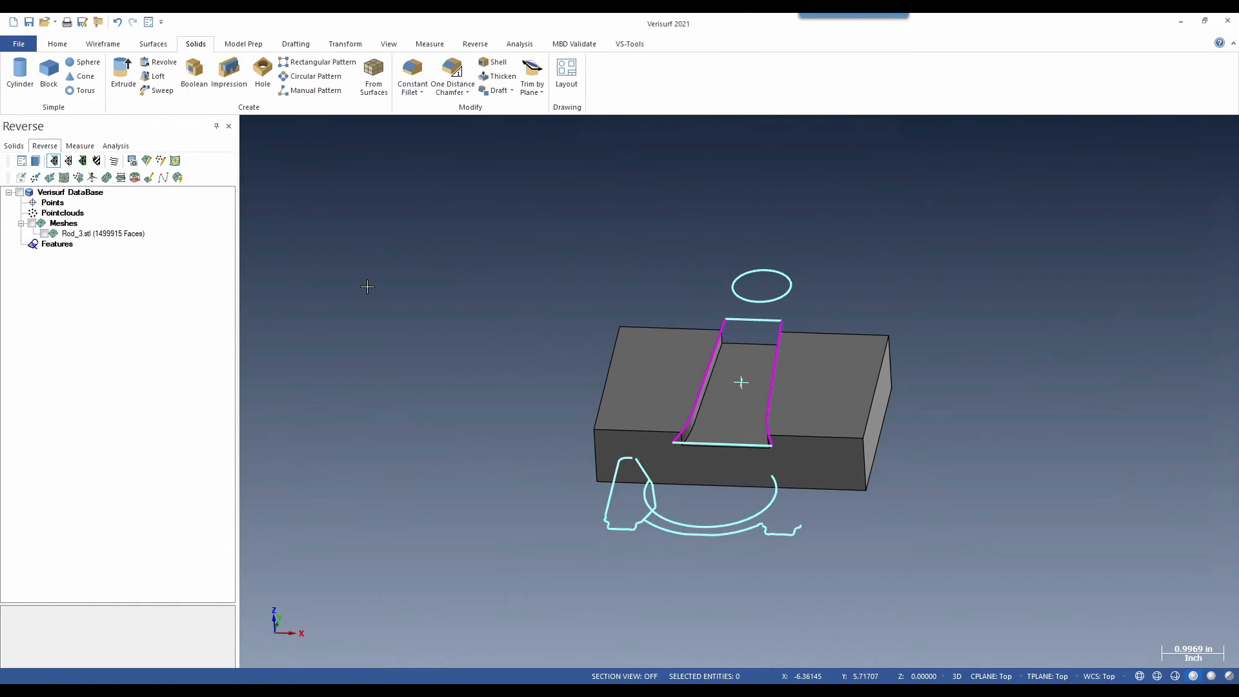
mouse_move(368, 154)
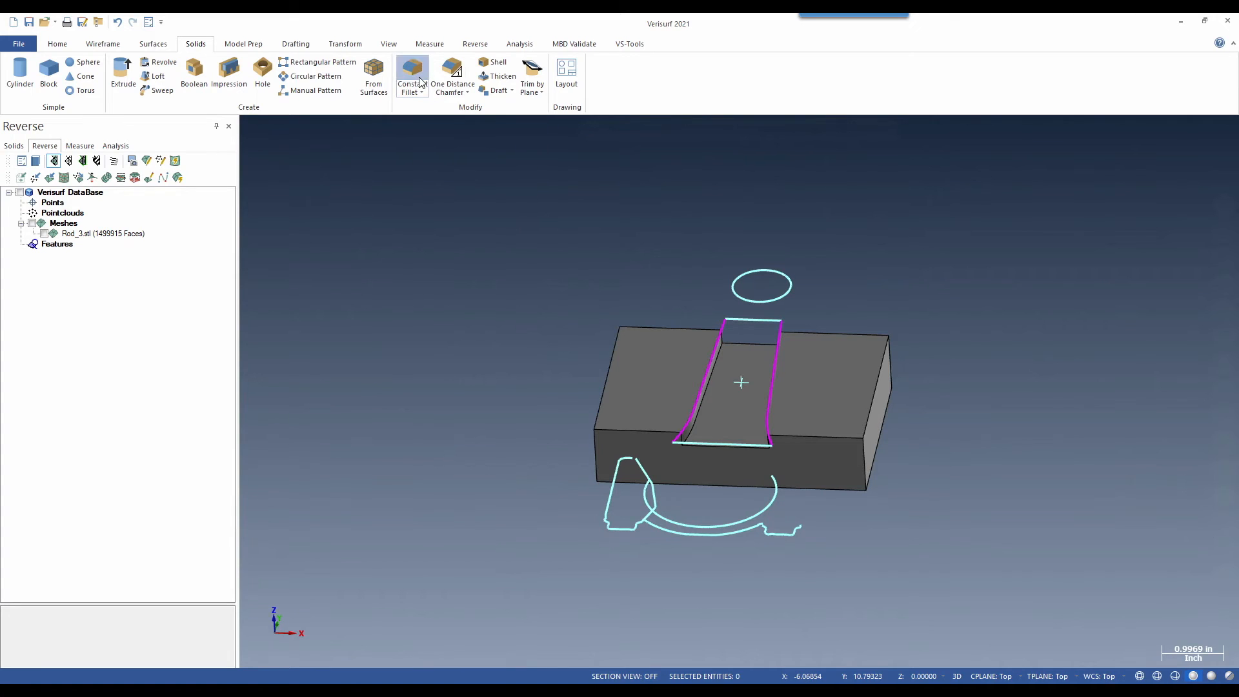
Apply a 0.25 constant radius fillet to the block's vertical corner edges
click(410, 75)
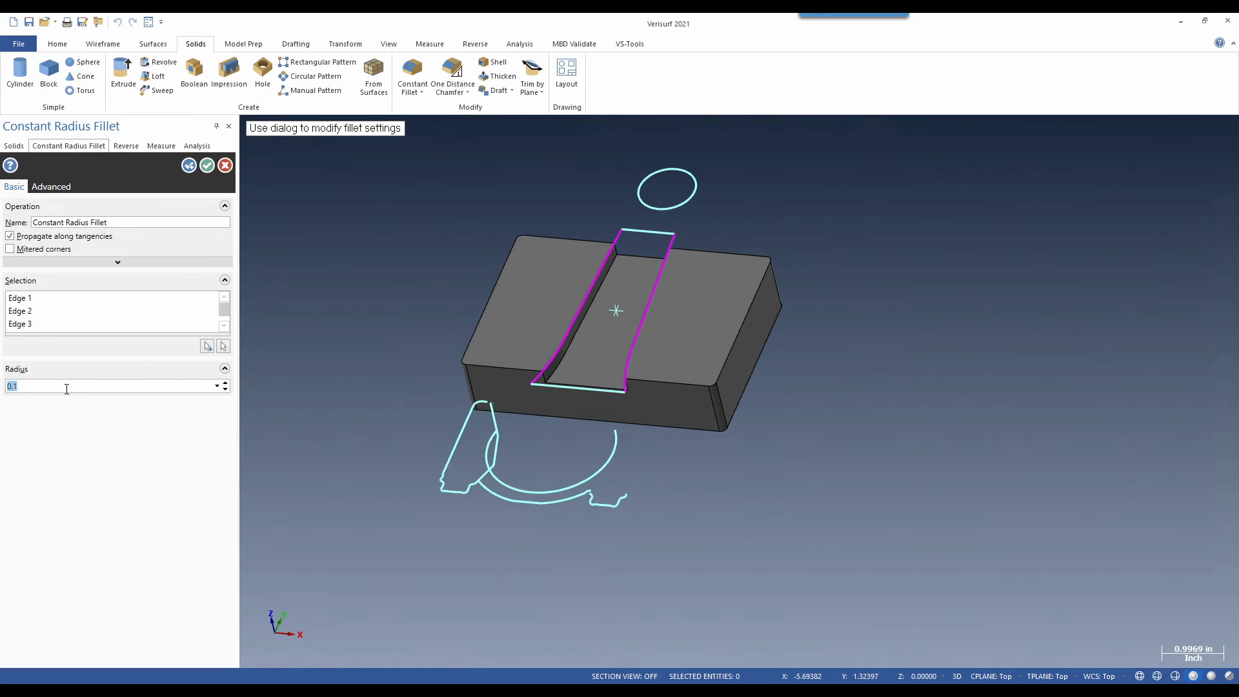
text(0.25)
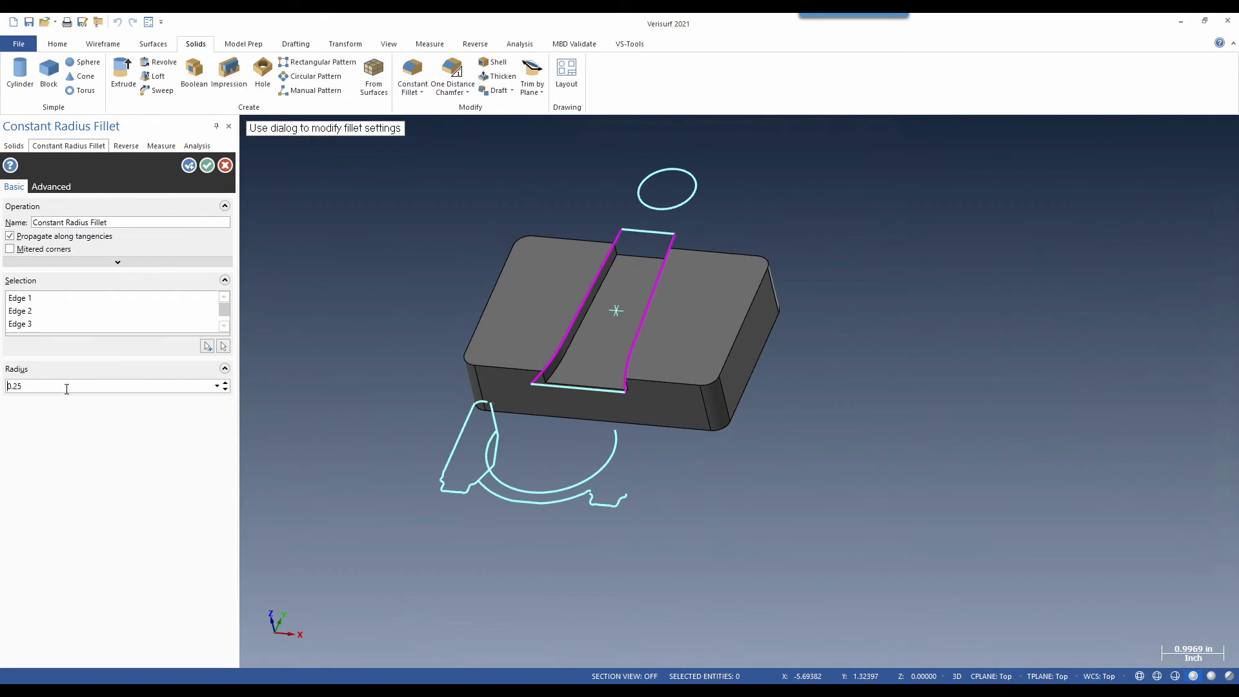
click(126, 146)
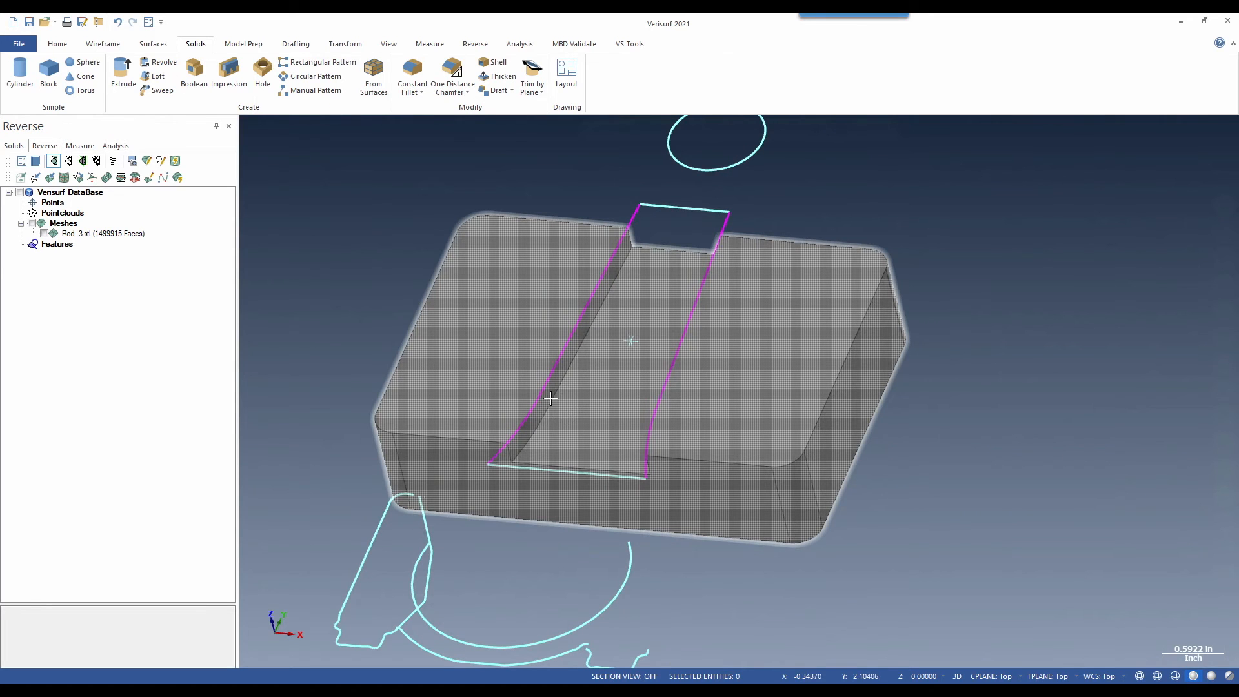
mouse_move(750, 343)
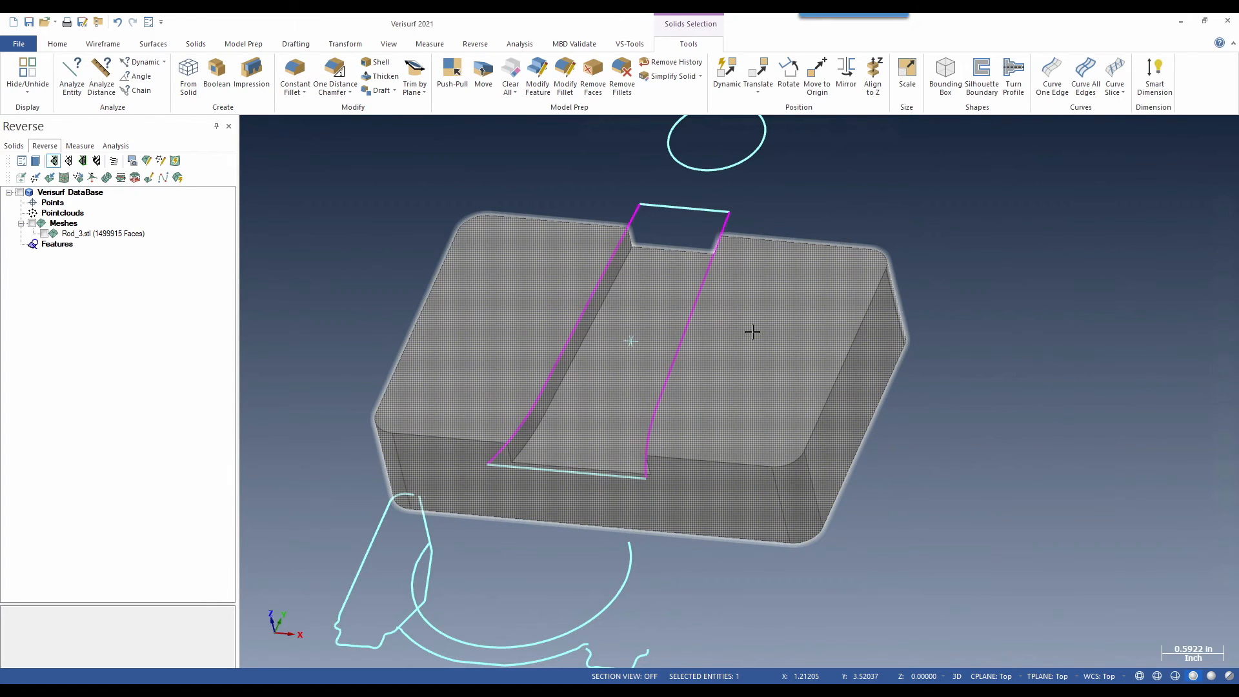
Hide the outline curves and add a 0.1 one-distance chamfer to the pocket's top edges
click(195, 44)
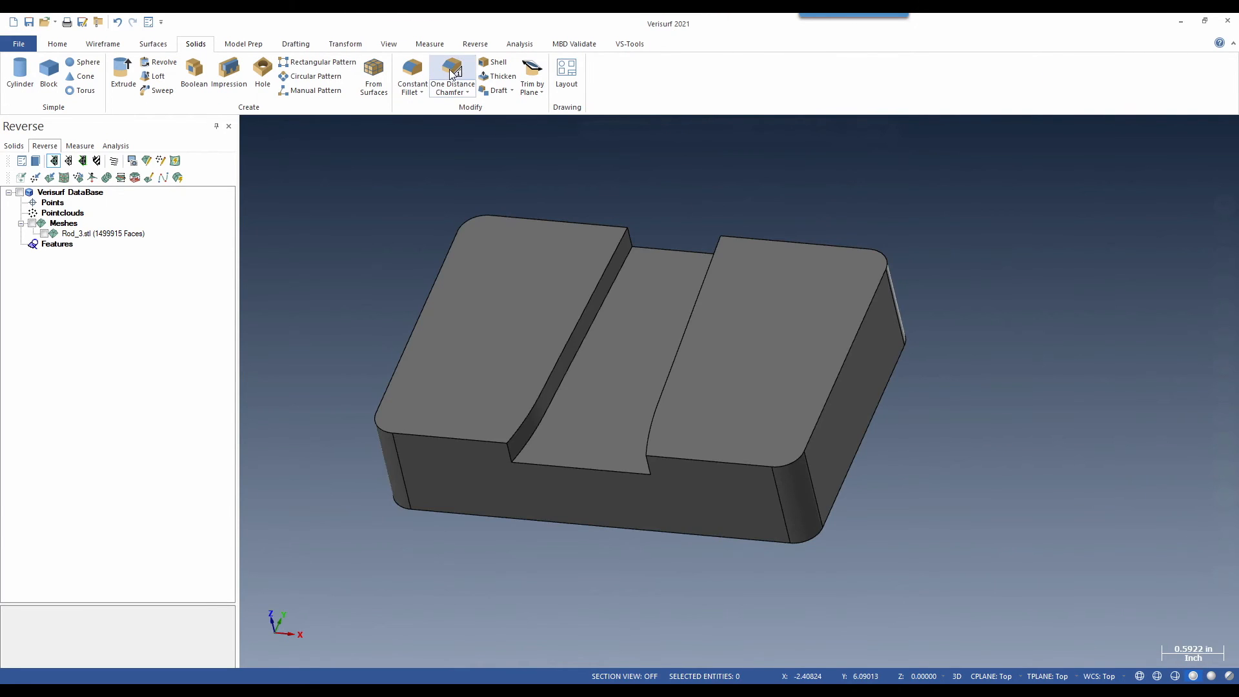
click(450, 75)
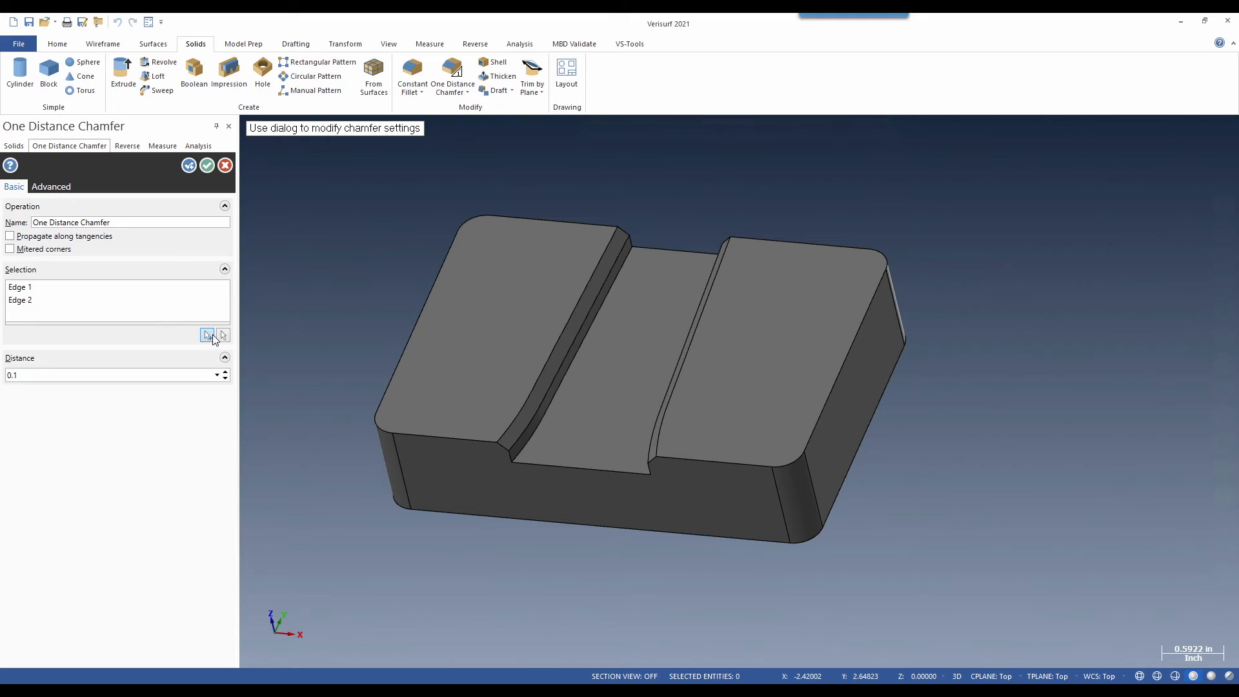
mouse_move(206, 336)
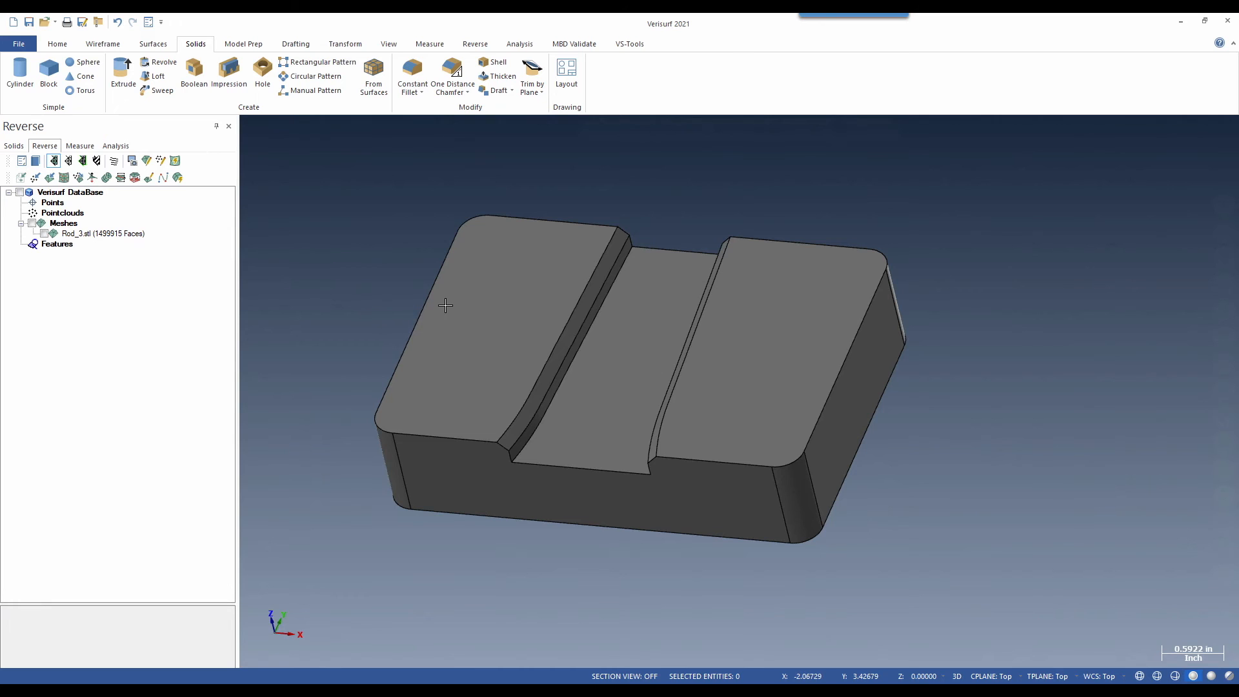
drag(445, 306, 486, 312)
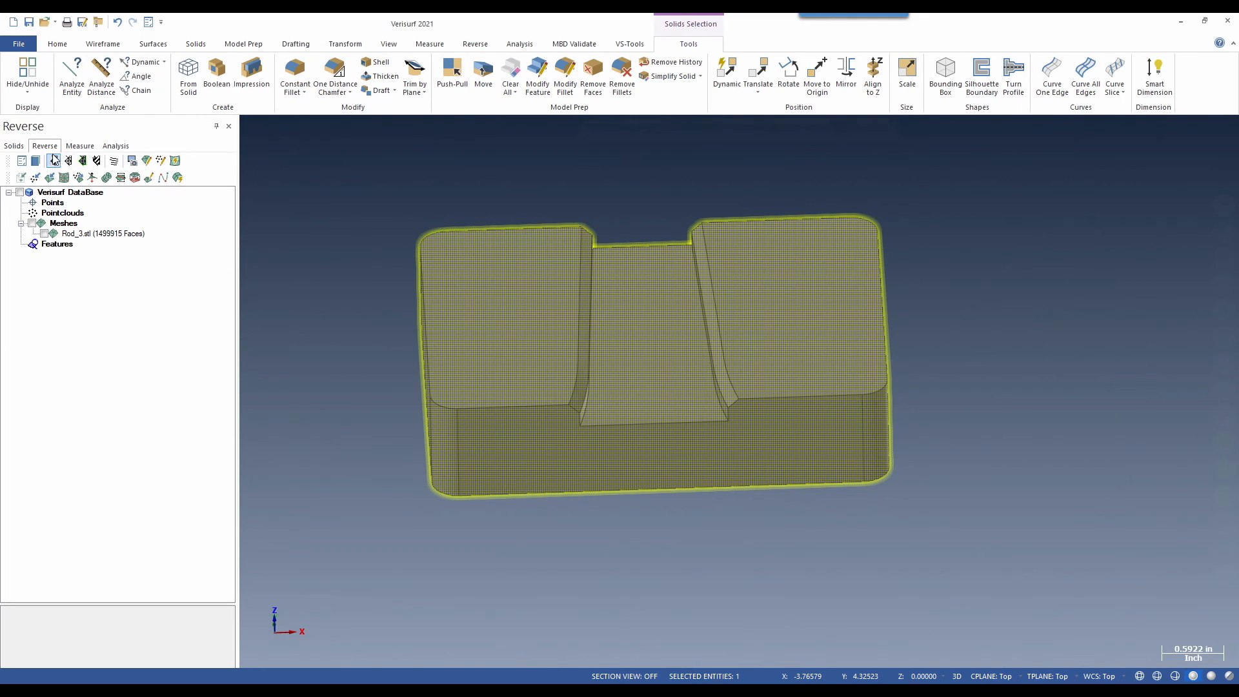
mouse_move(51, 177)
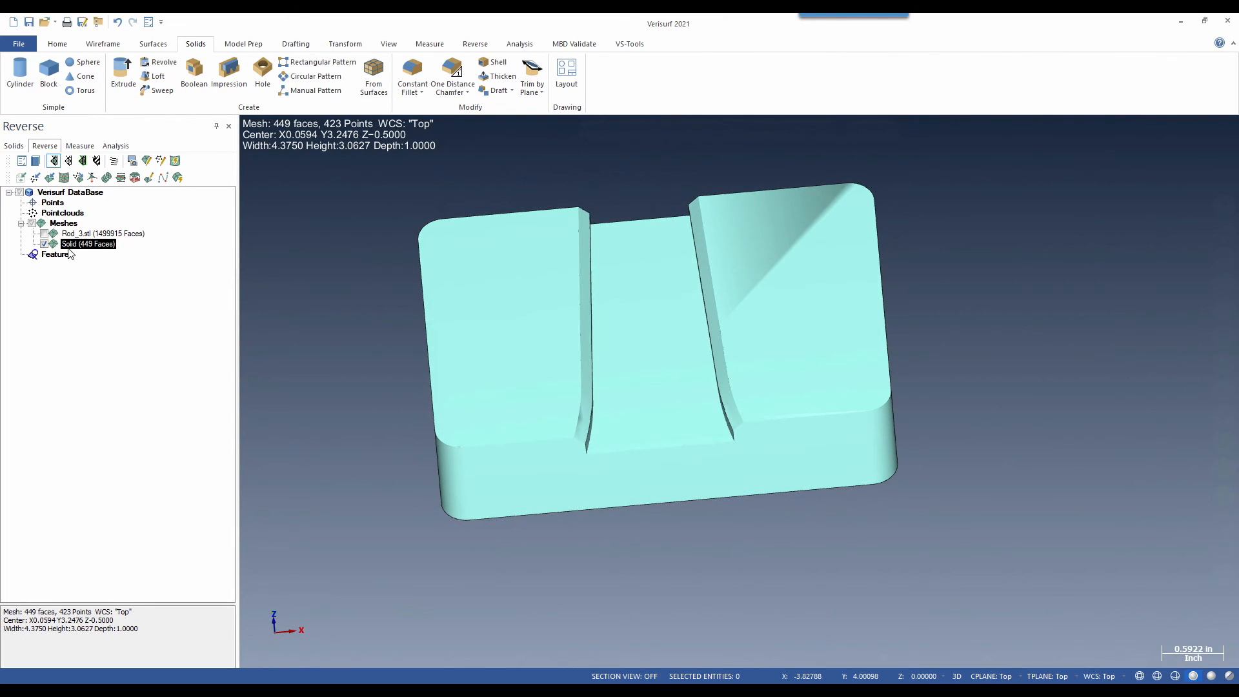
Export the fixture mesh as FIXTURE.stl in Downloads, replacing the existing file
right_click(87, 244)
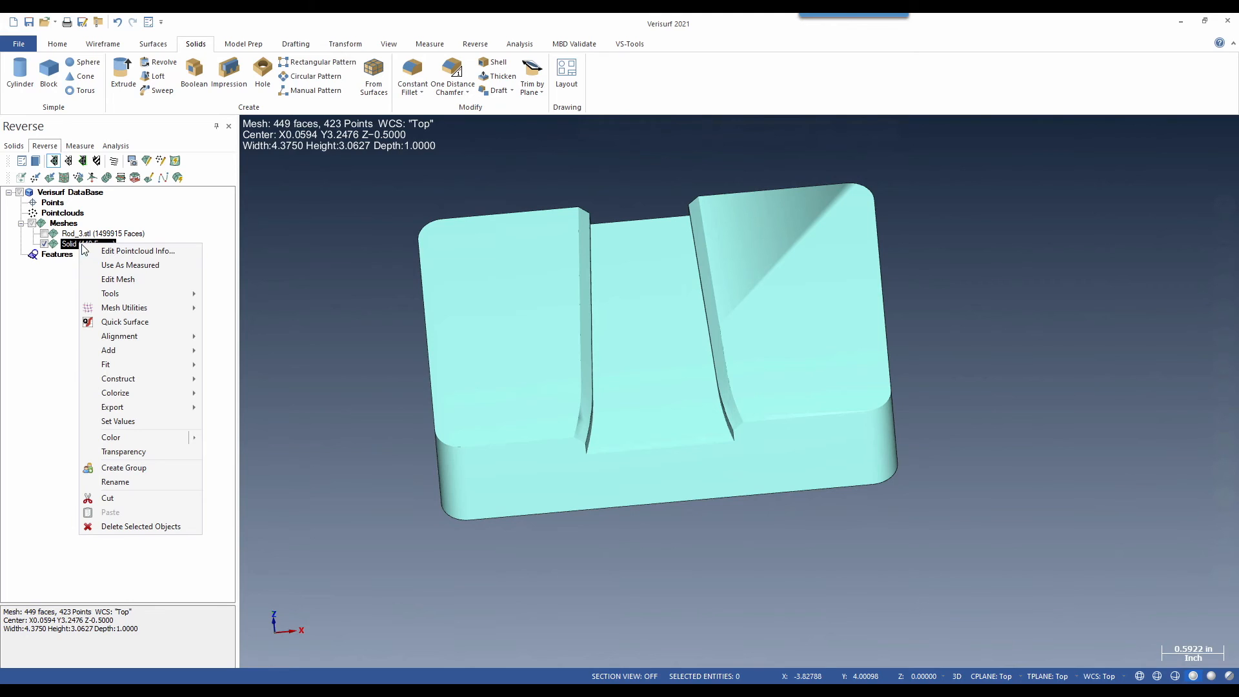
click(112, 407)
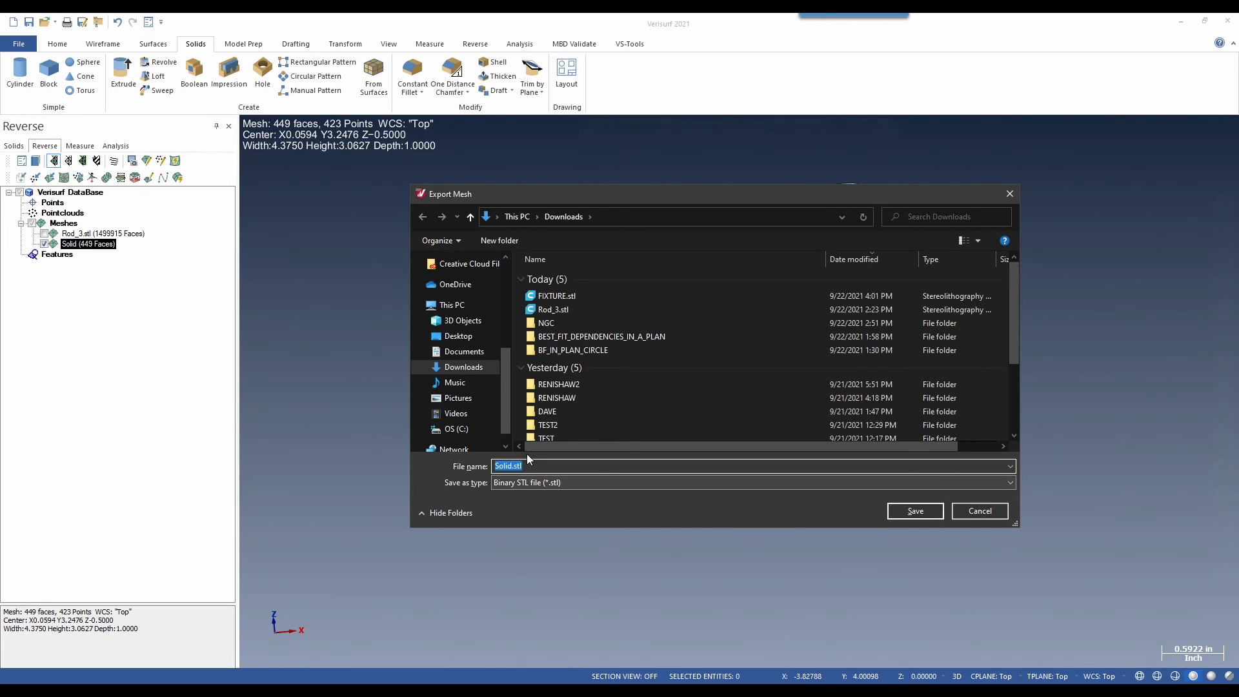
click(558, 295)
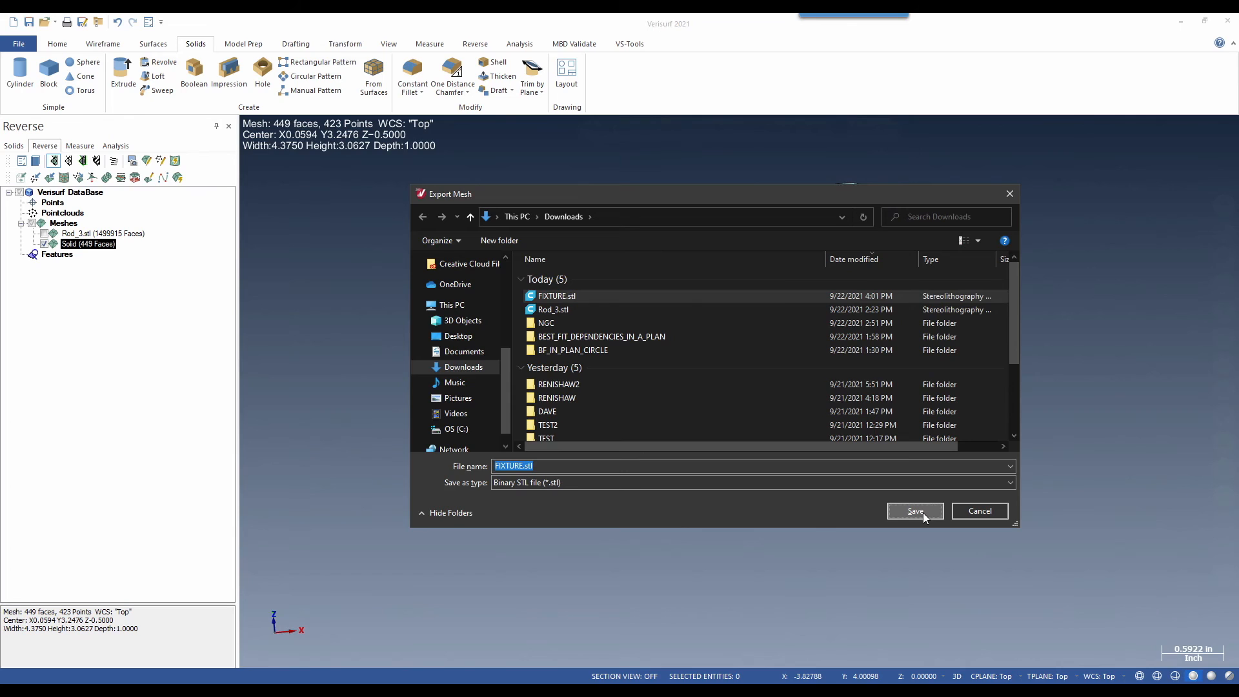
click(914, 511)
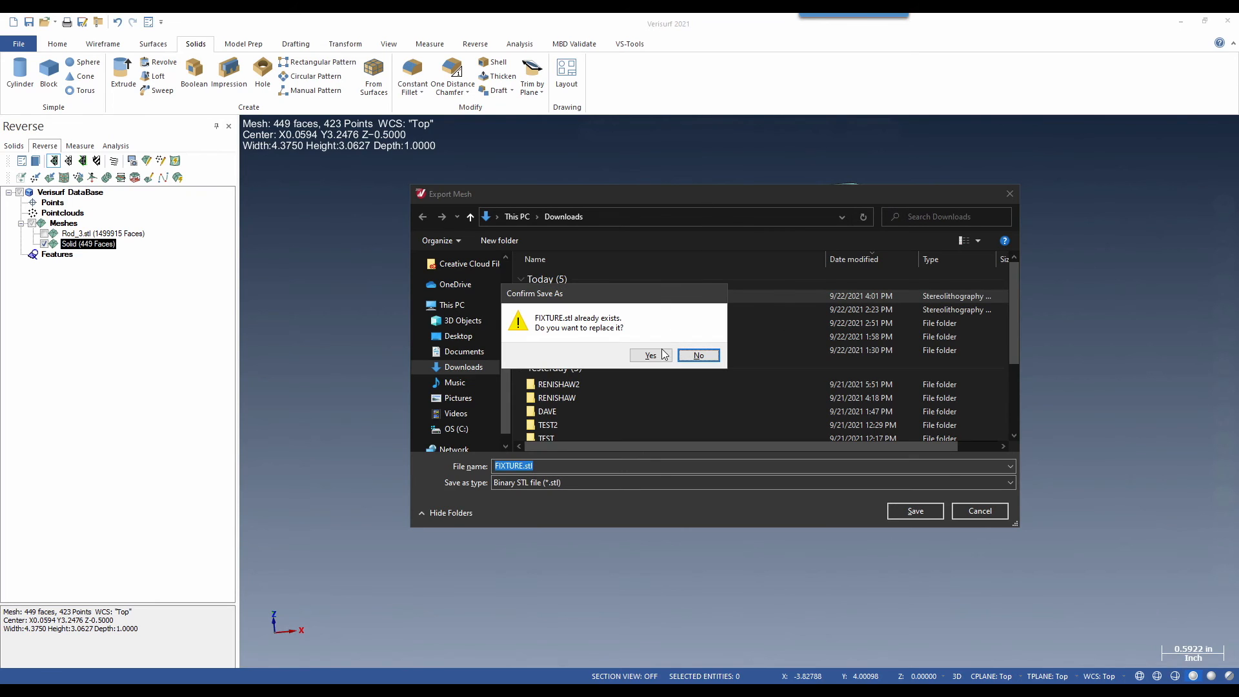
click(649, 355)
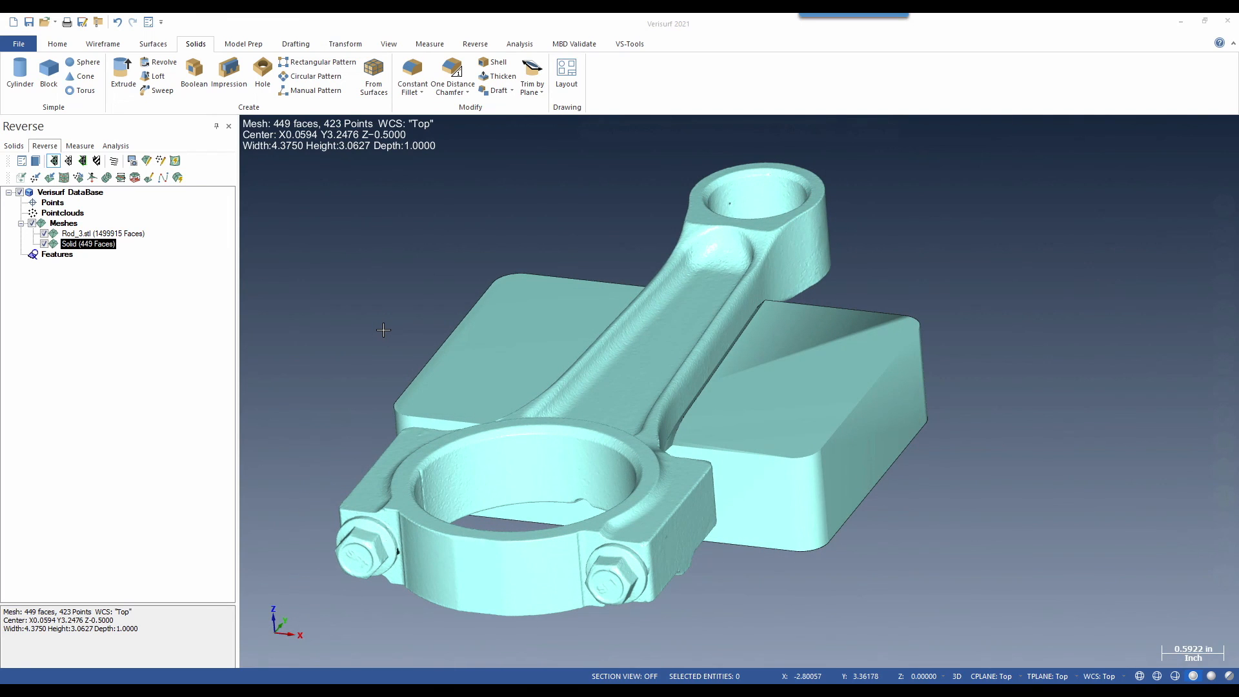
mouse_move(386, 324)
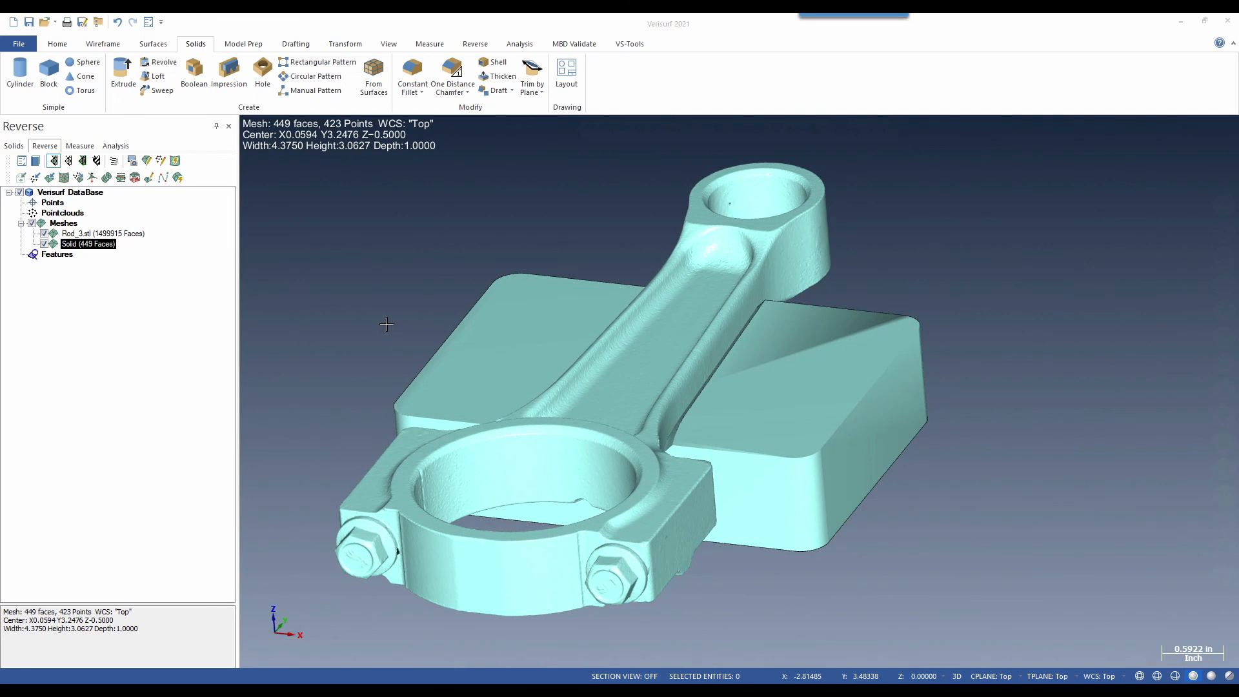